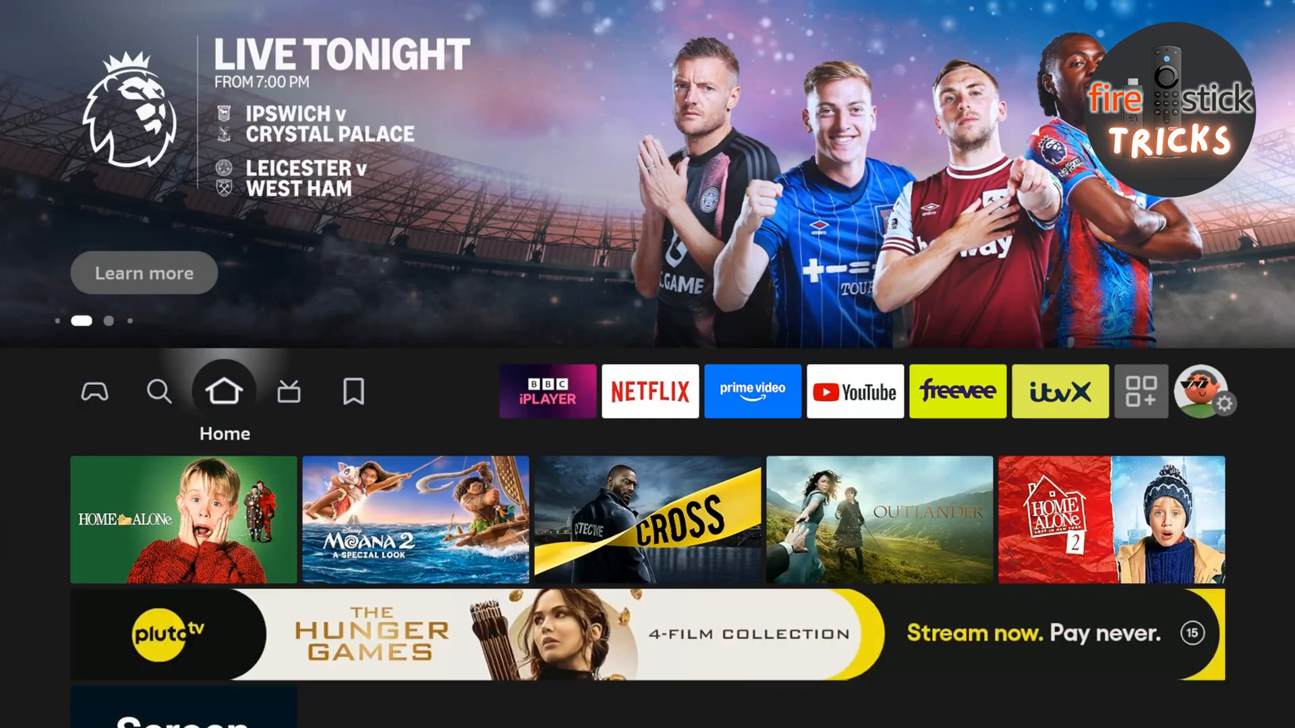
Step: Search the Appstore for Downloader, open its app page and start the download
left_click(159, 391)
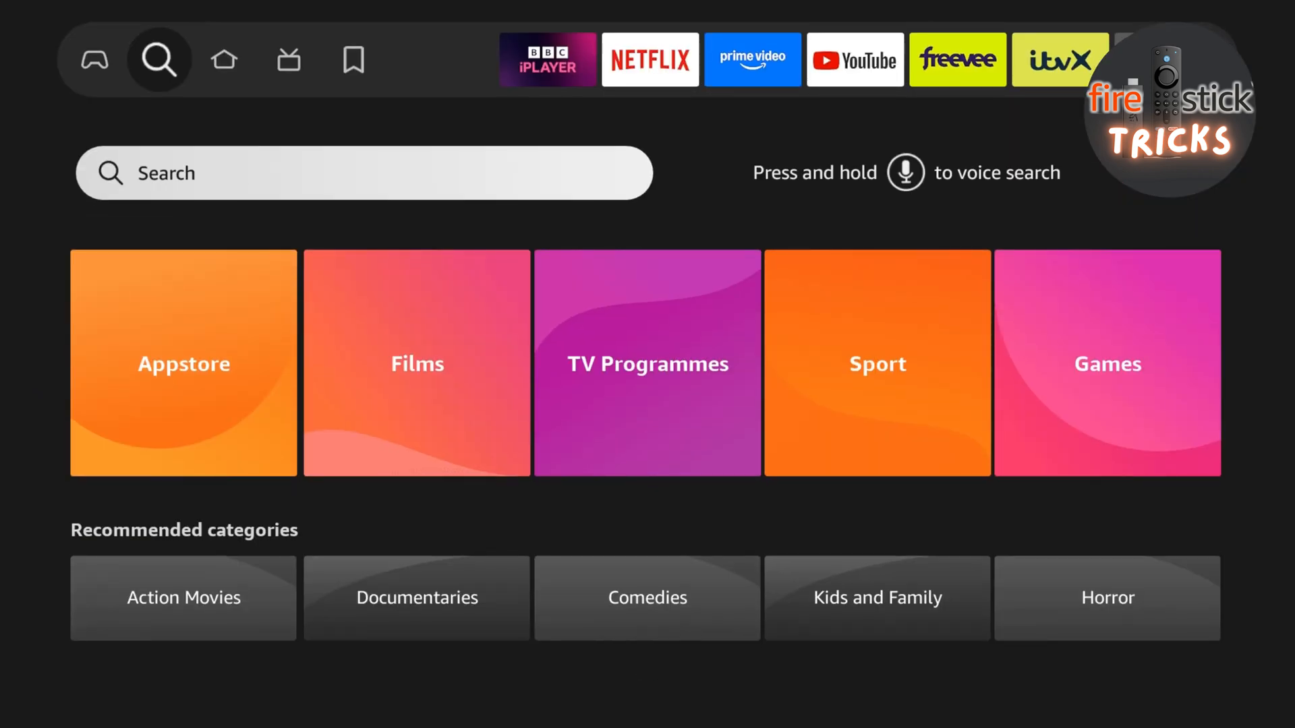
left_click(363, 173)
type("Do")
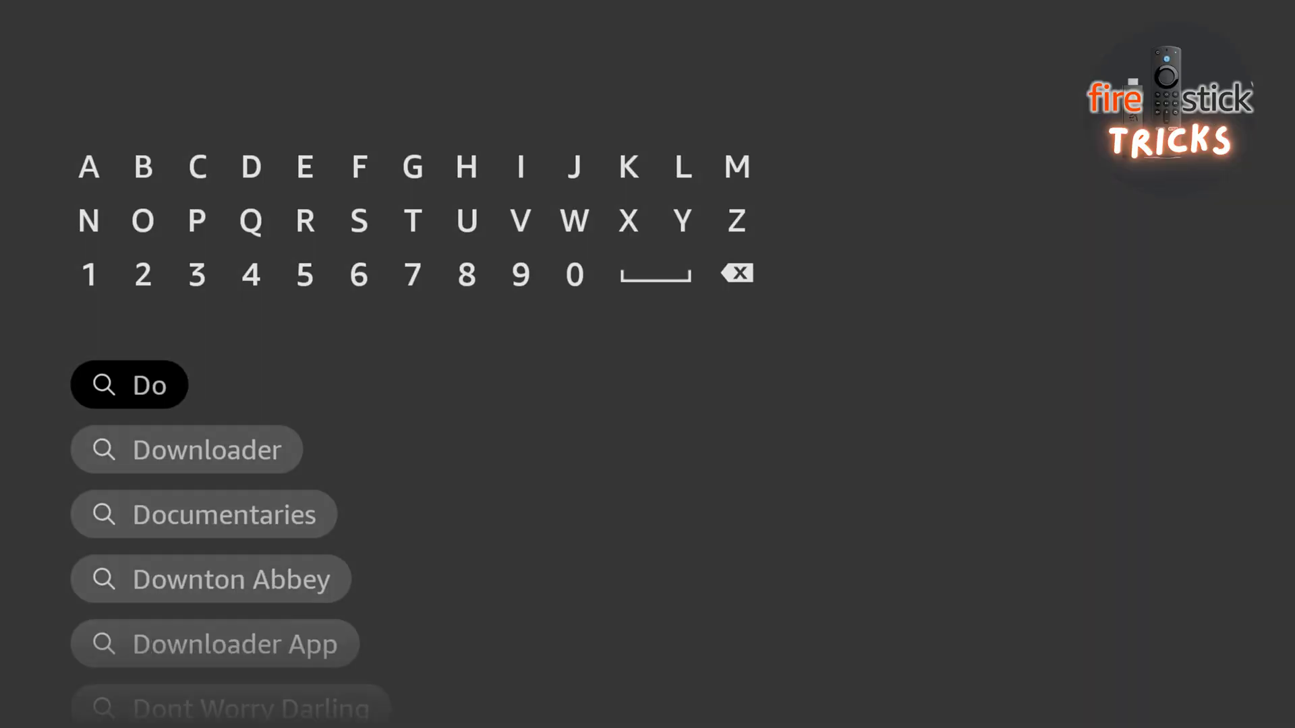
left_click(209, 449)
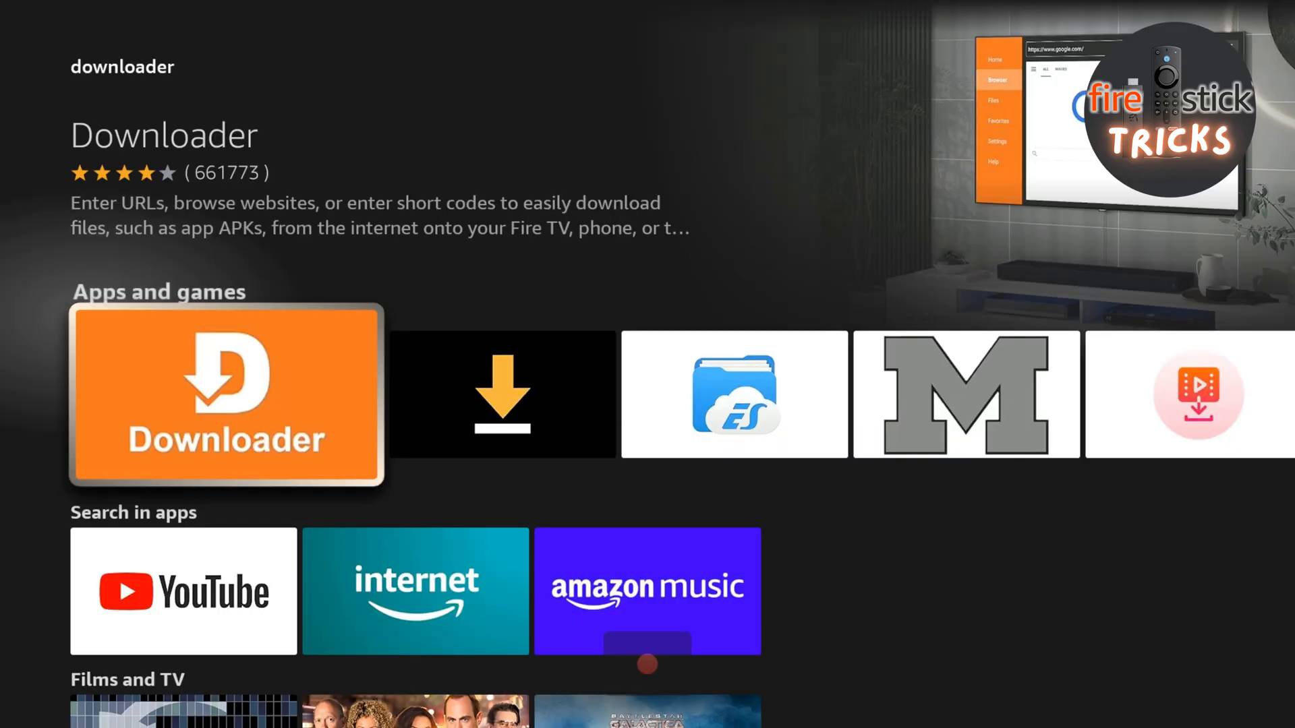
left_click(225, 396)
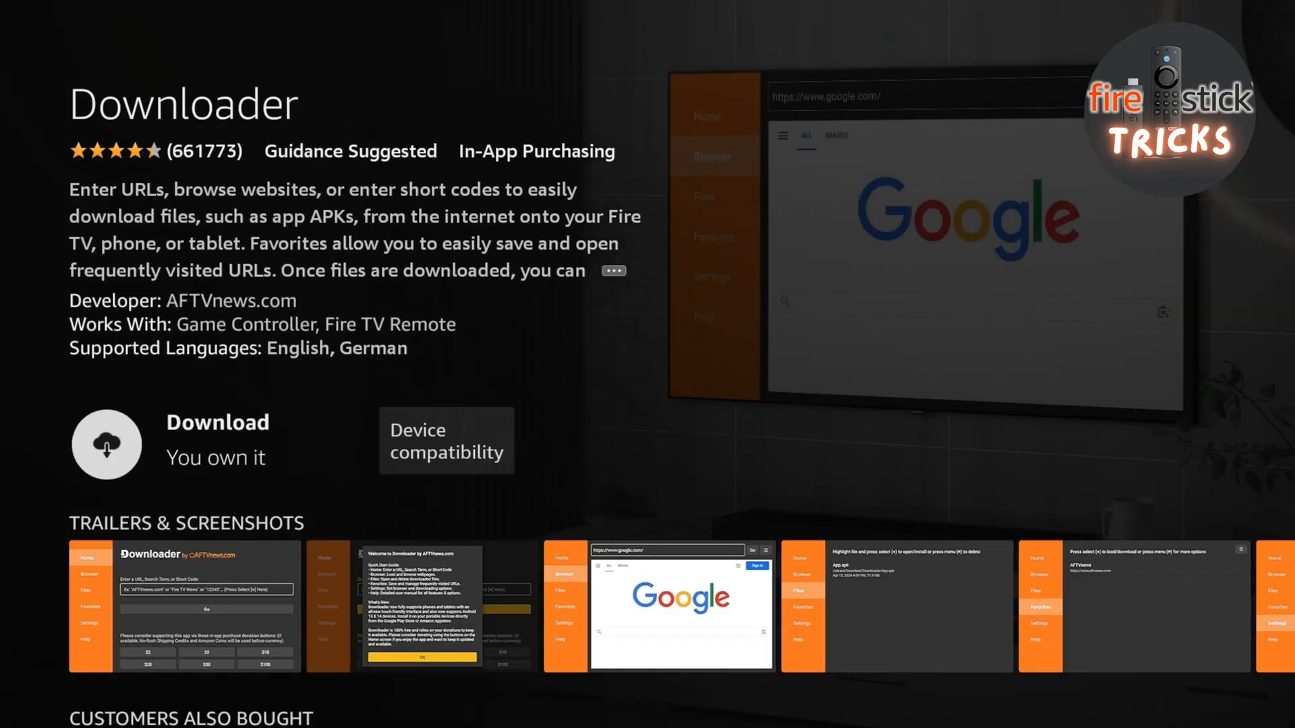
left_click(106, 443)
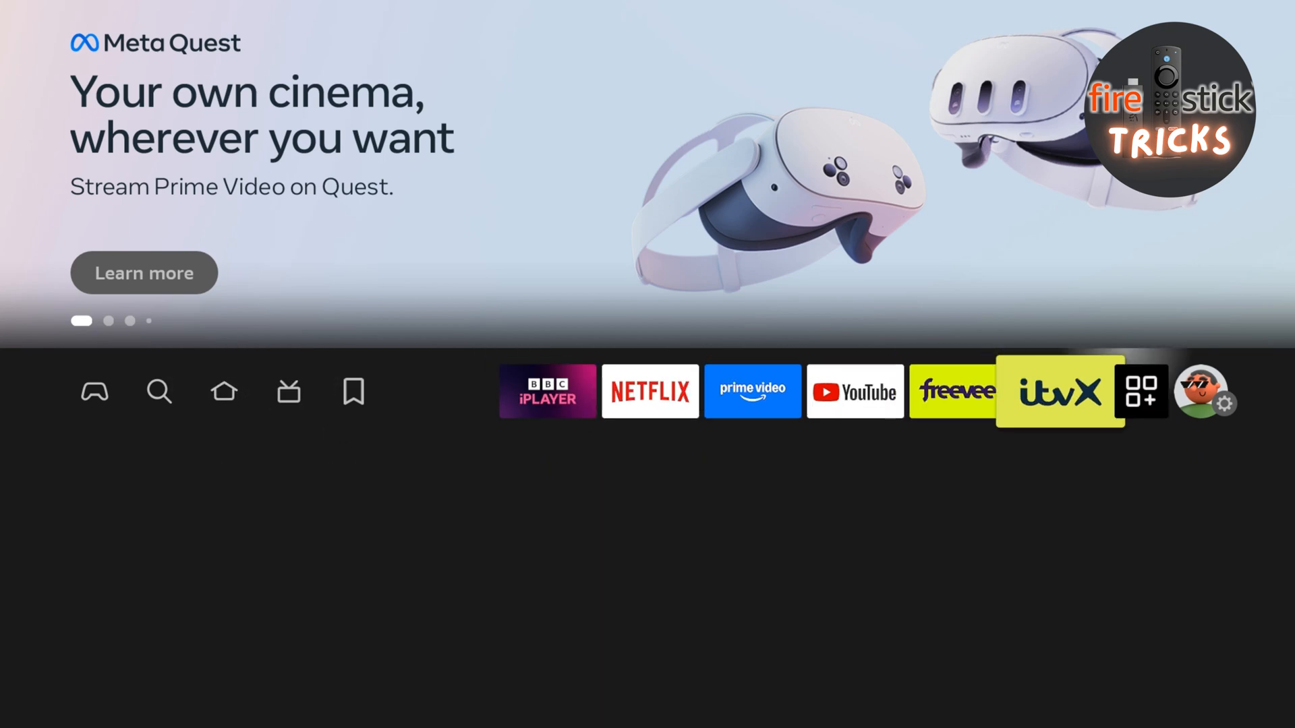
Step: Turn on Install unknown apps for Downloader in Developer Options and return home
left_click(1207, 391)
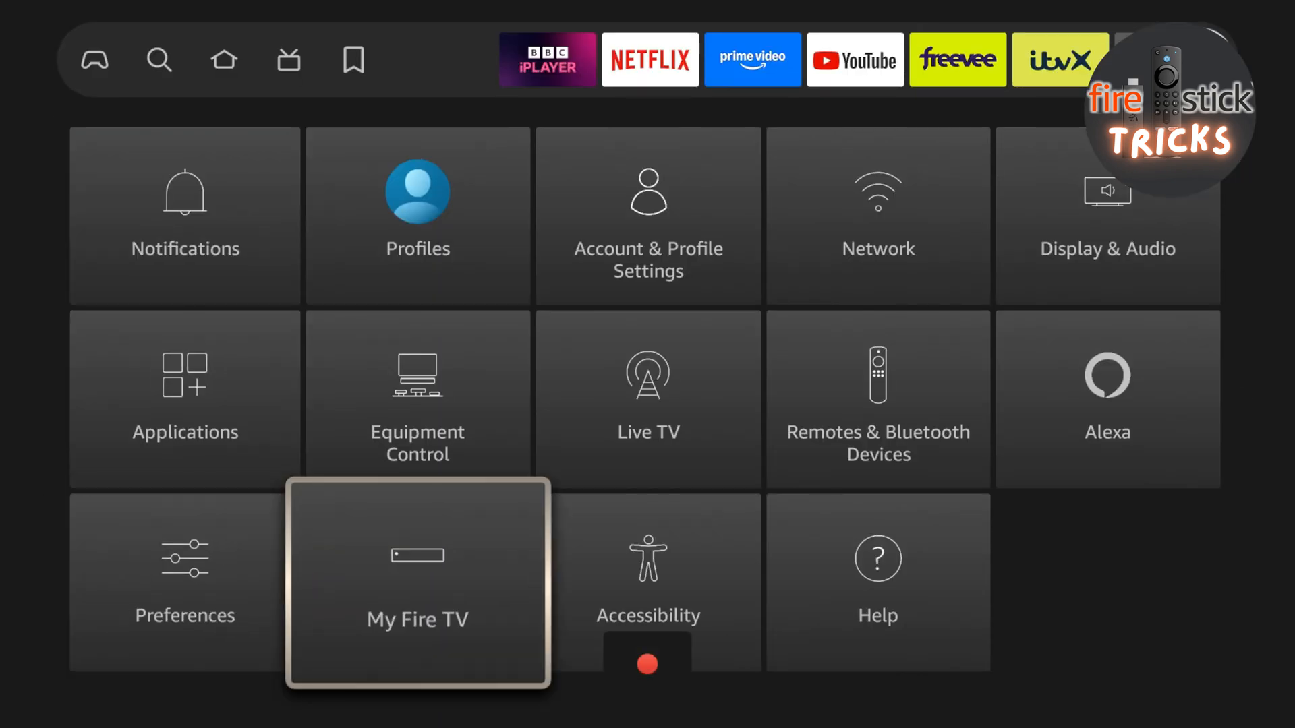
left_click(417, 582)
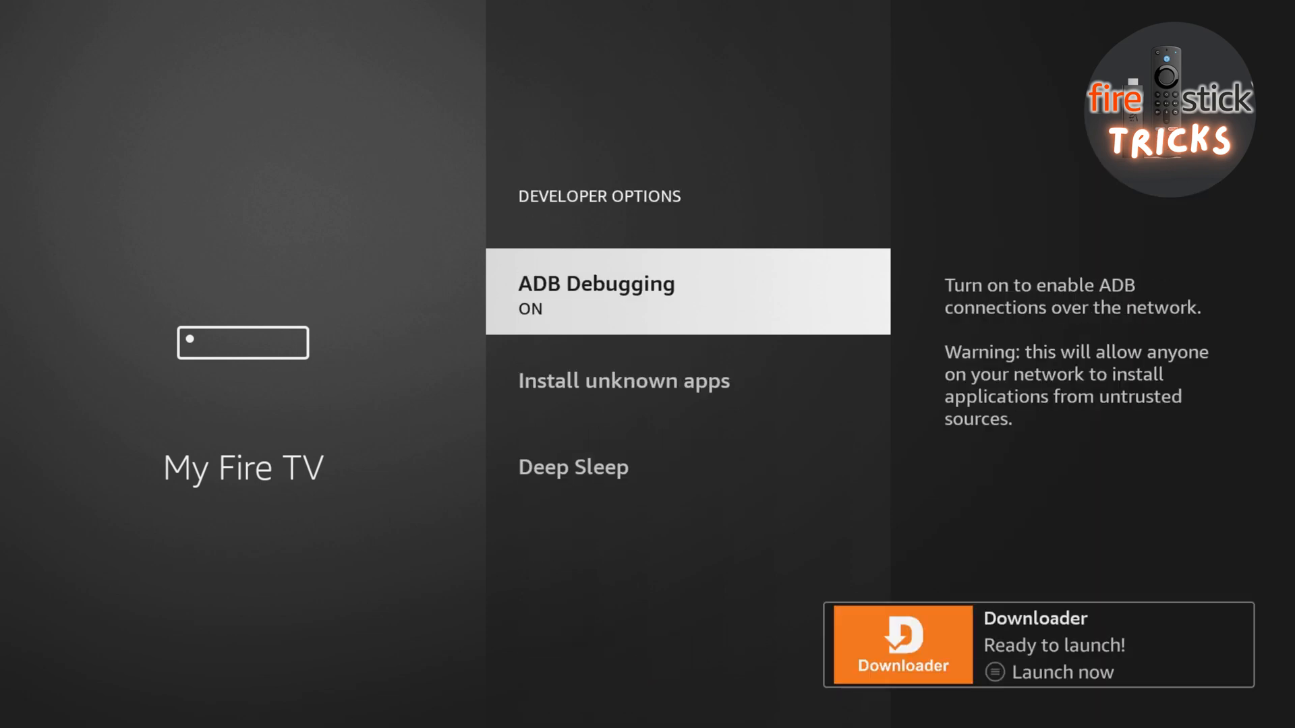
left_click(623, 380)
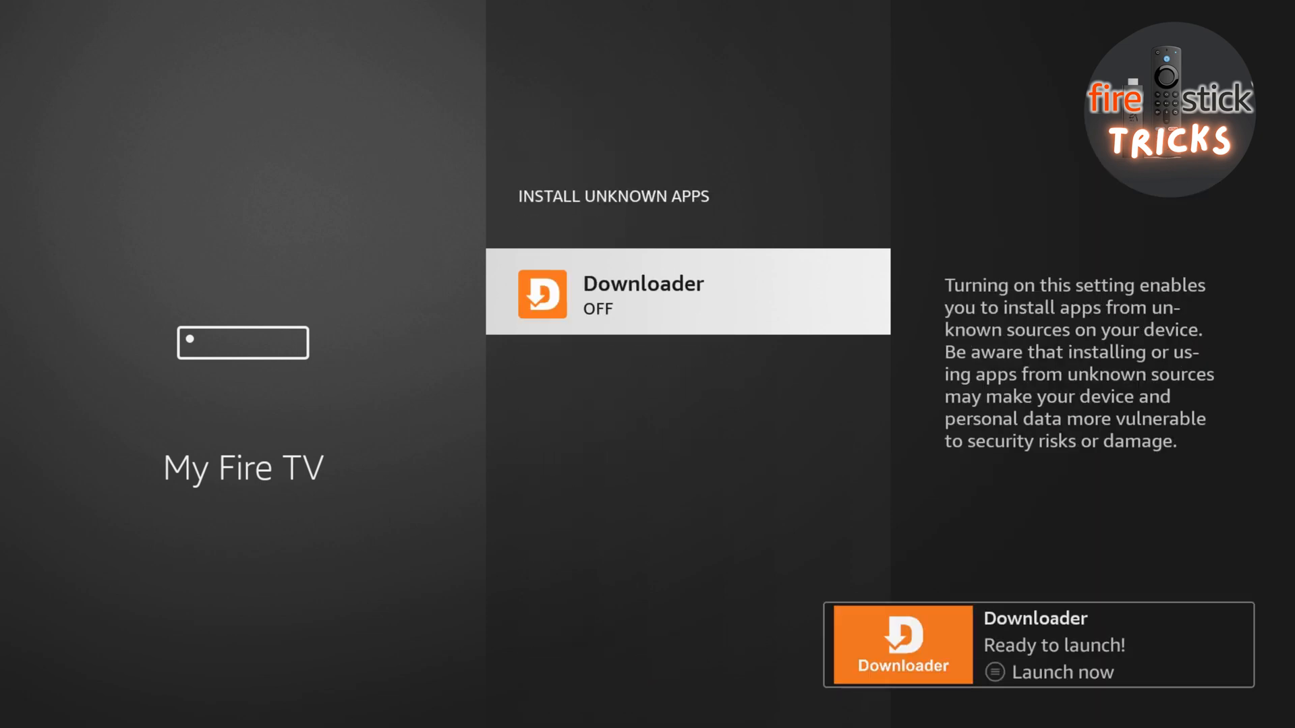
left_click(688, 291)
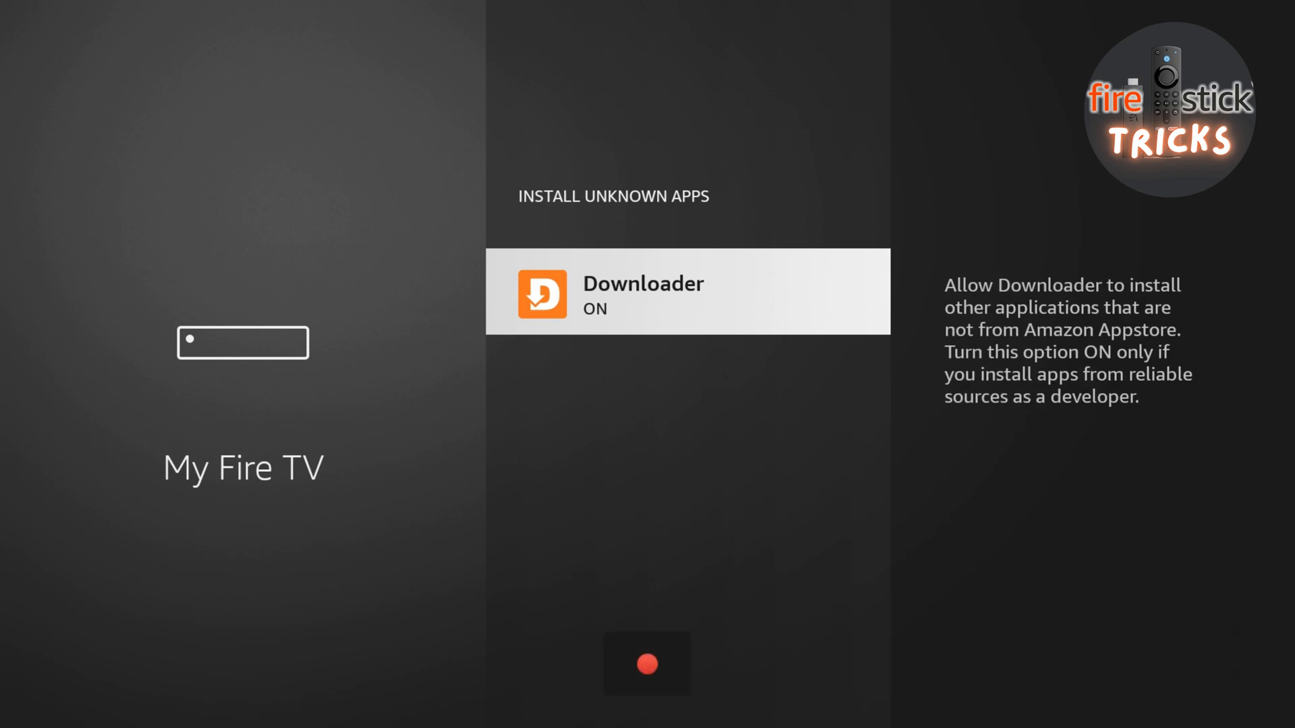
key("Back")
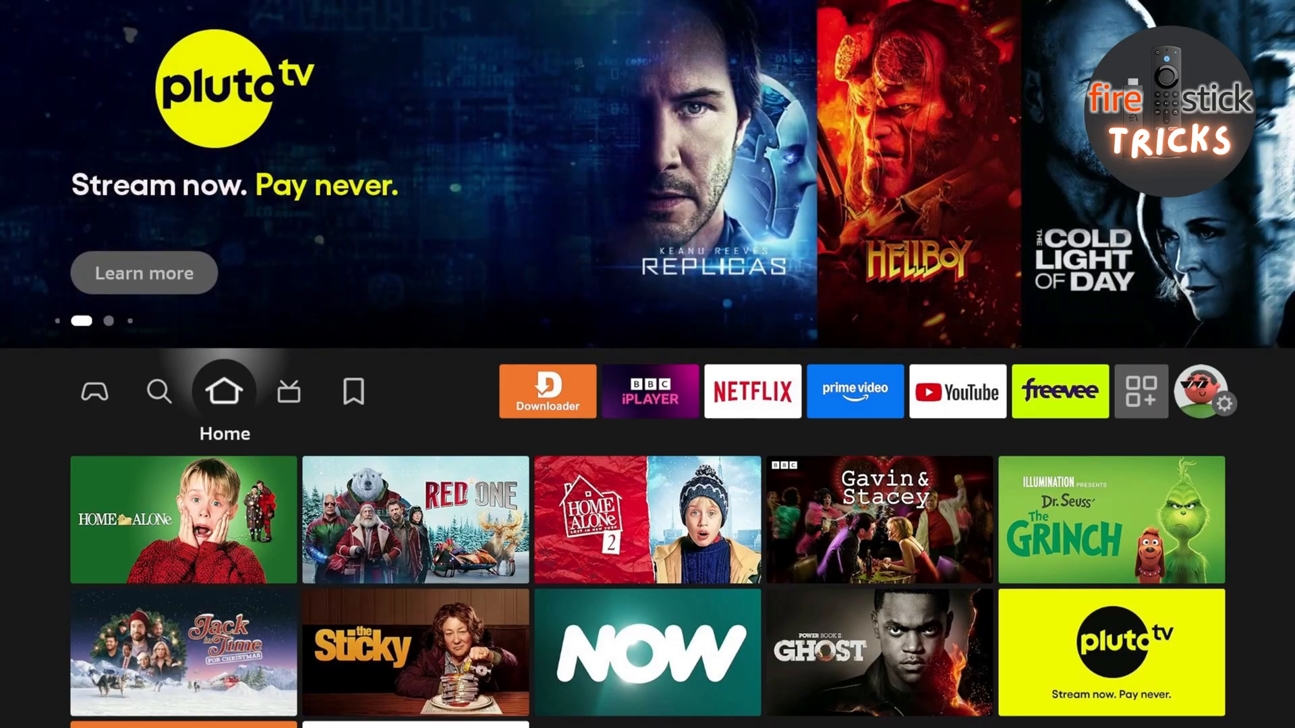
left_click(547, 391)
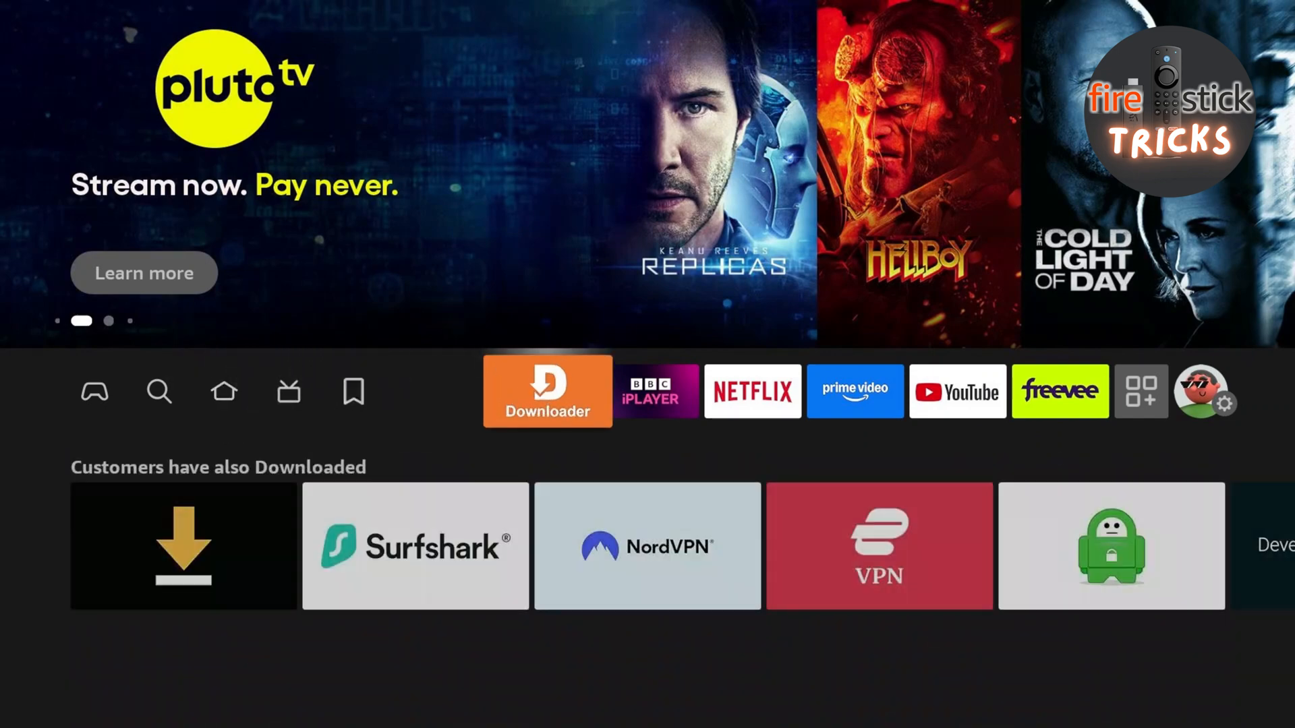
Step: Launch Downloader and load kodi.tv from its URL field
left_click(547, 391)
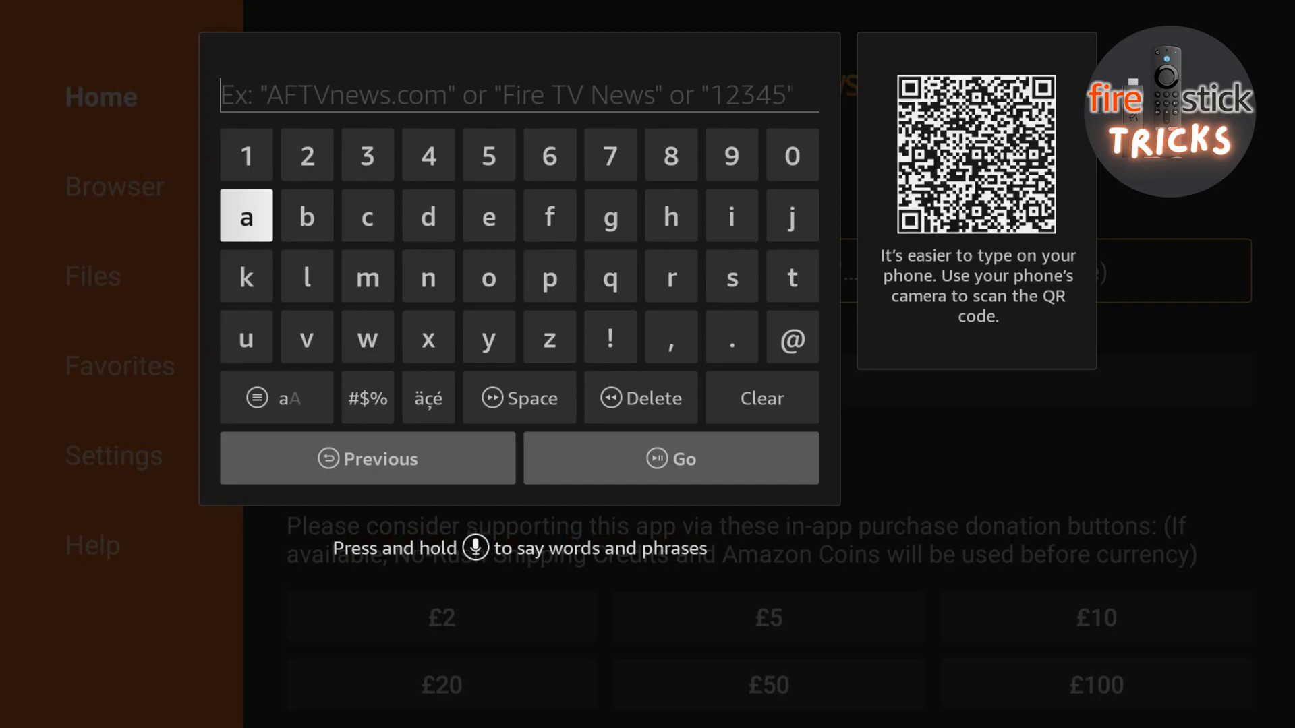
left_click(246, 276)
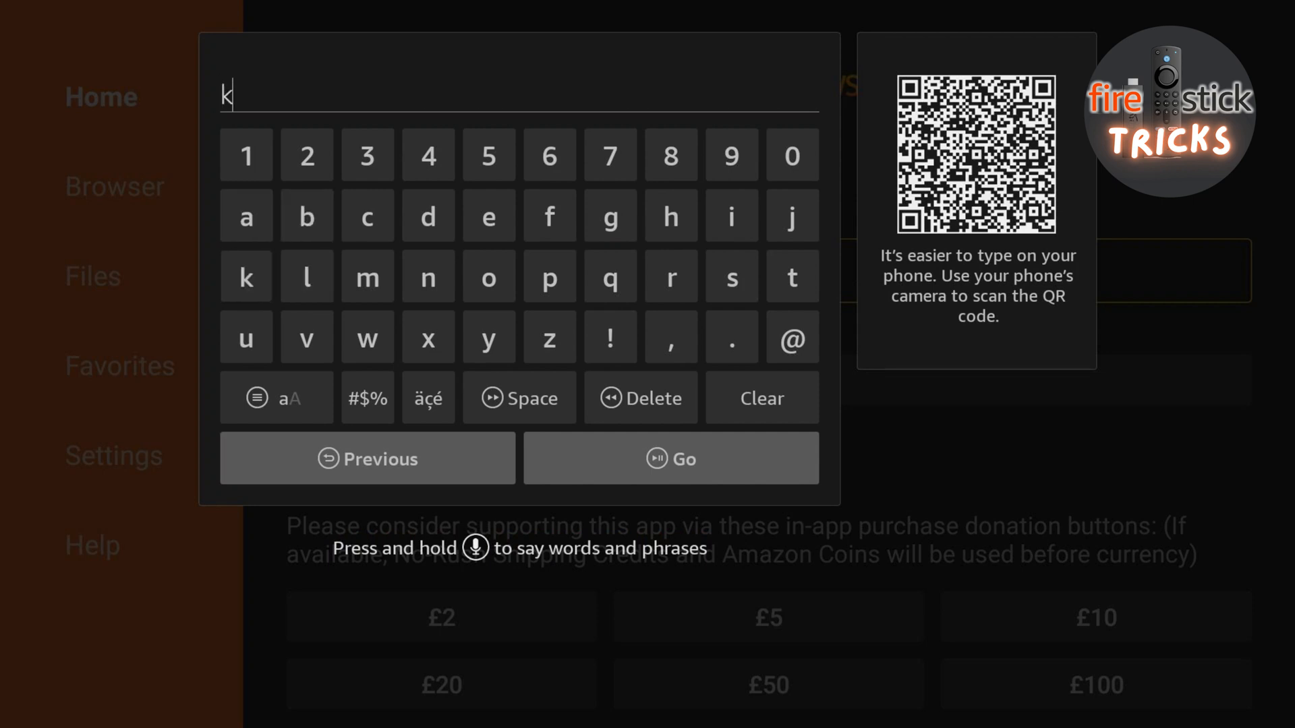
left_click(487, 276)
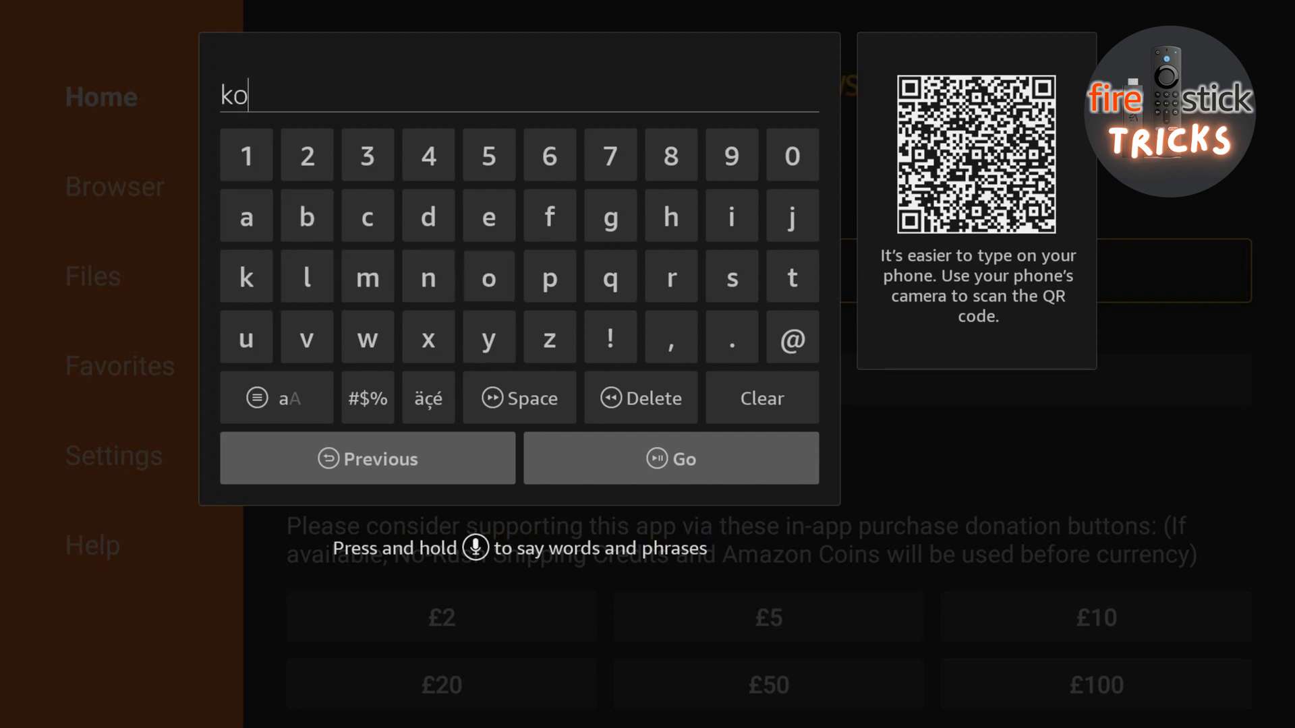
left_click(428, 216)
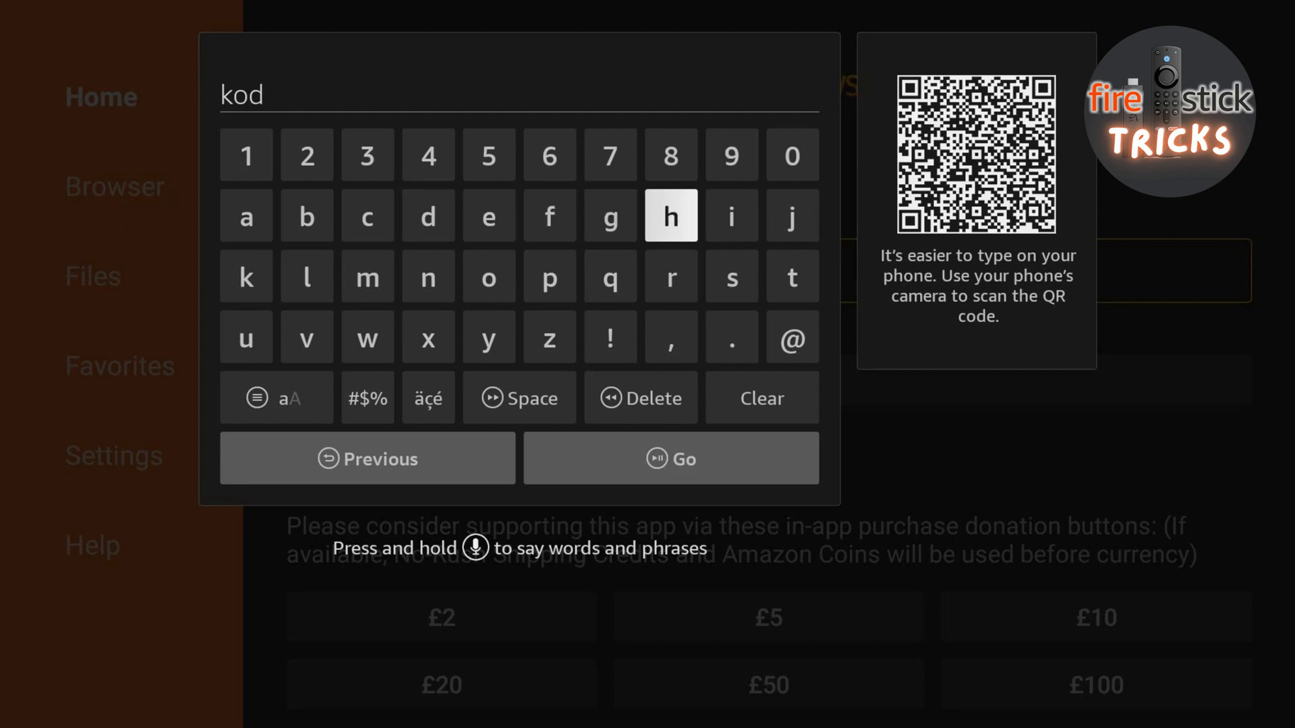
left_click(730, 216)
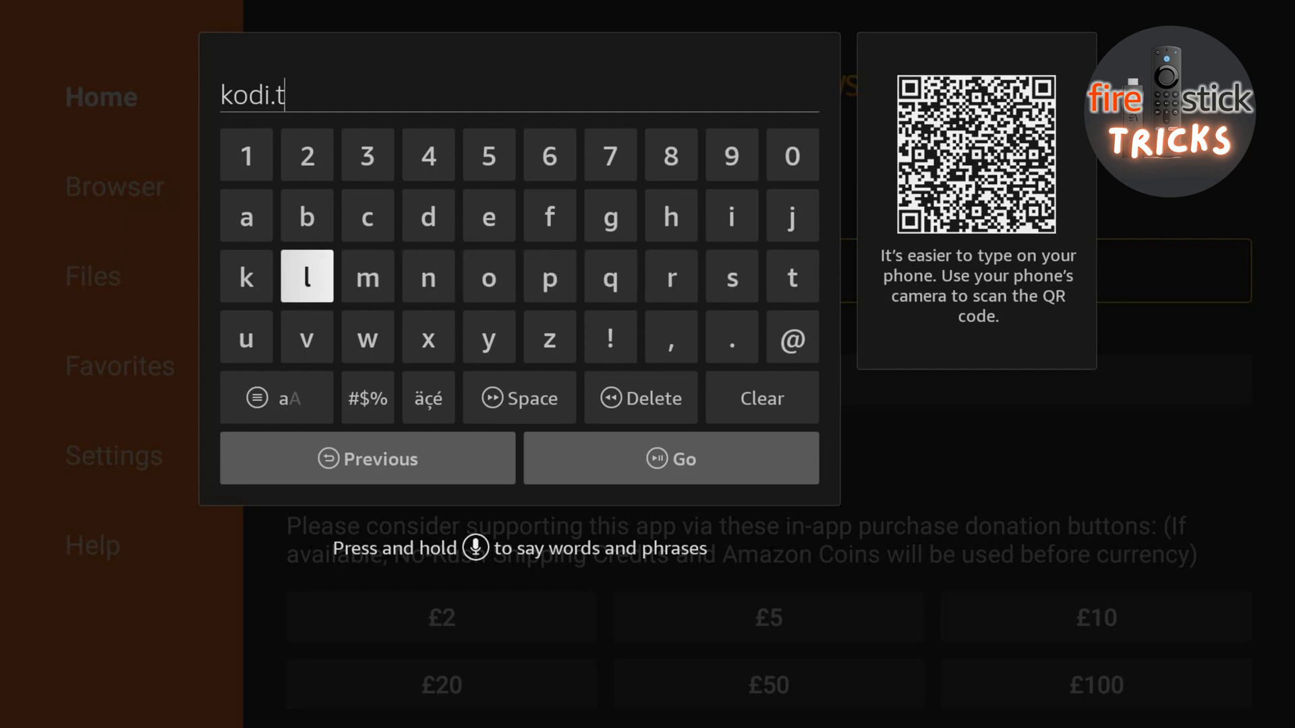
left_click(306, 337)
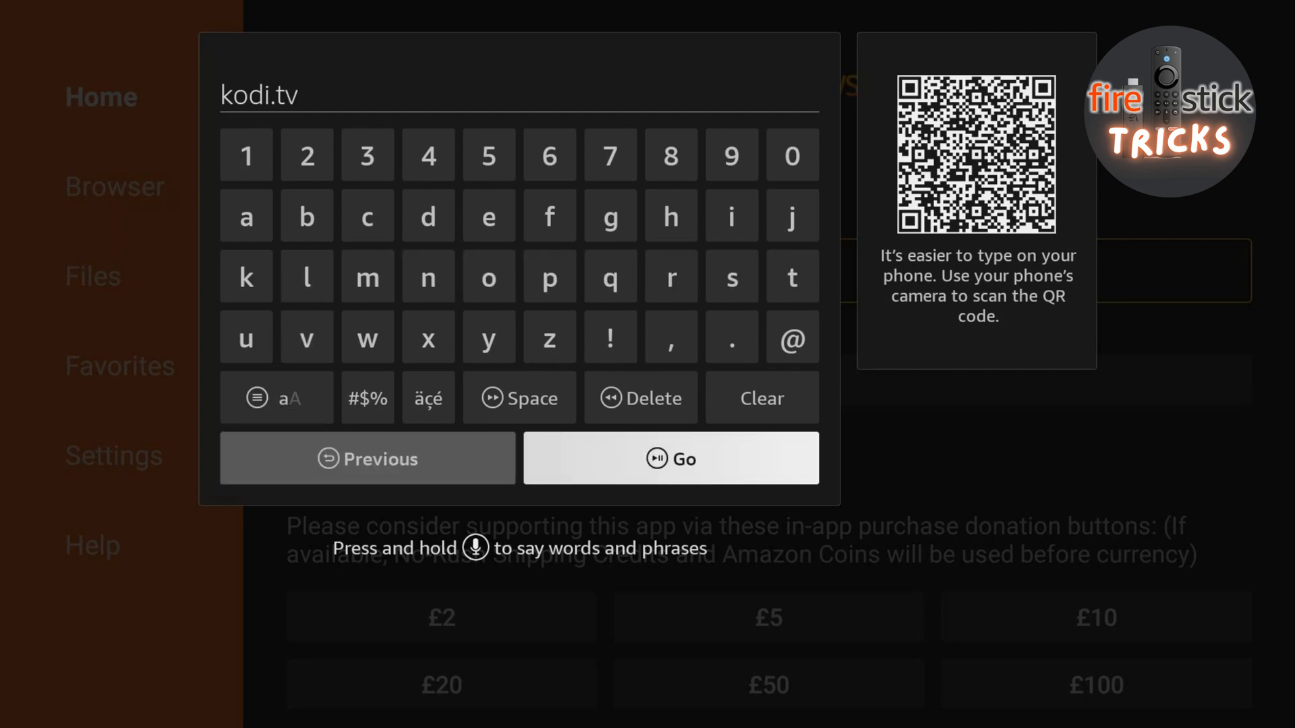
left_click(670, 459)
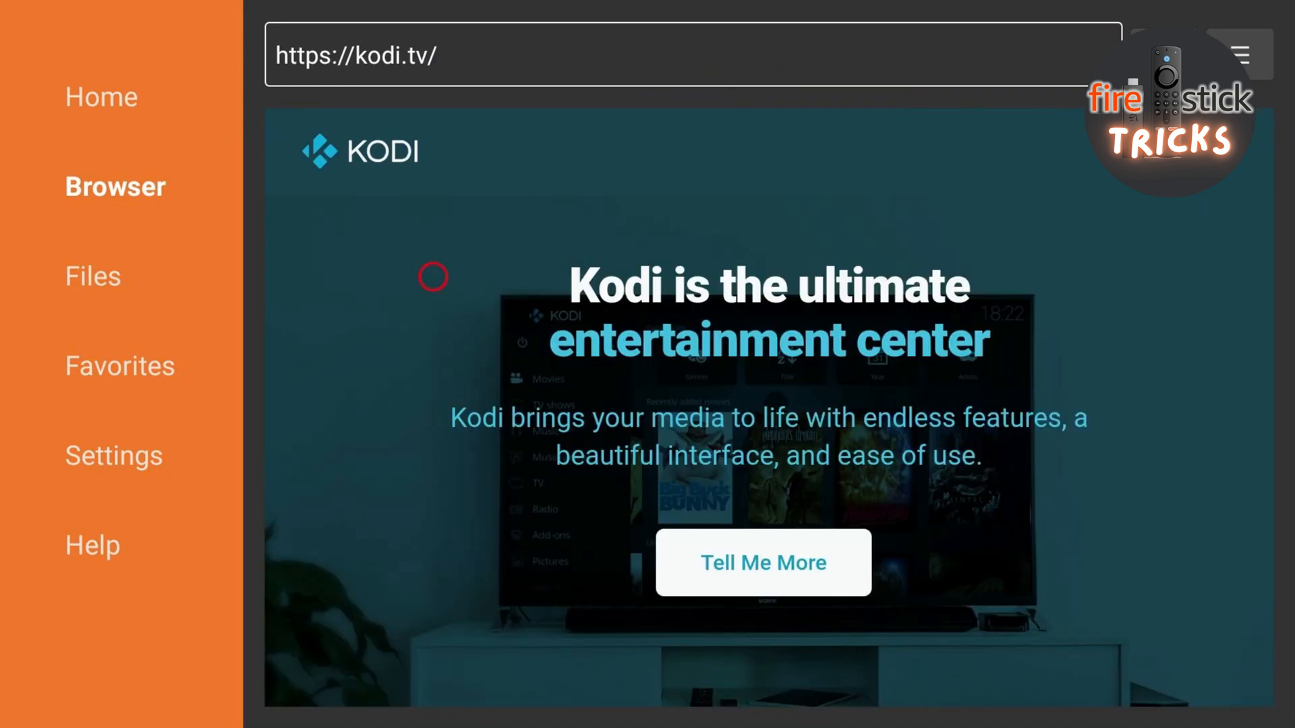
mouse_move(859, 274)
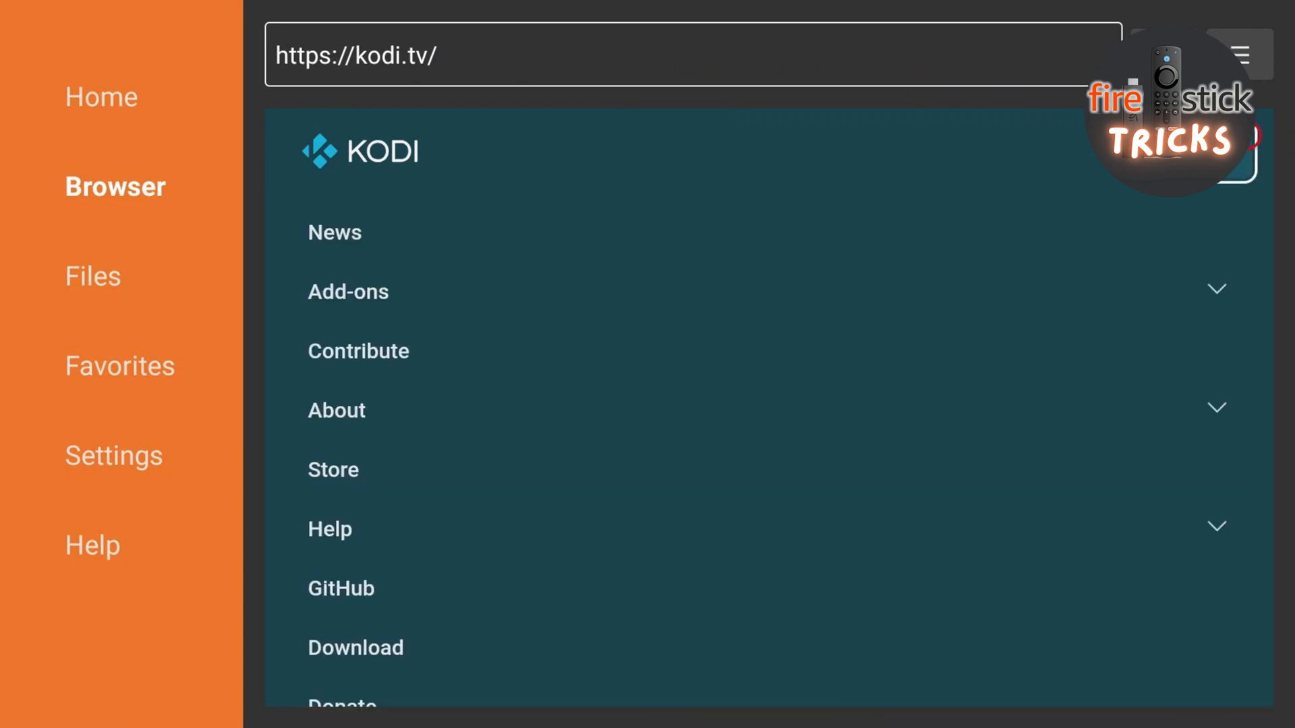
Step: From the Kodi Android download page, download the ARMV7A (32BIT) build
scroll("down", 3)
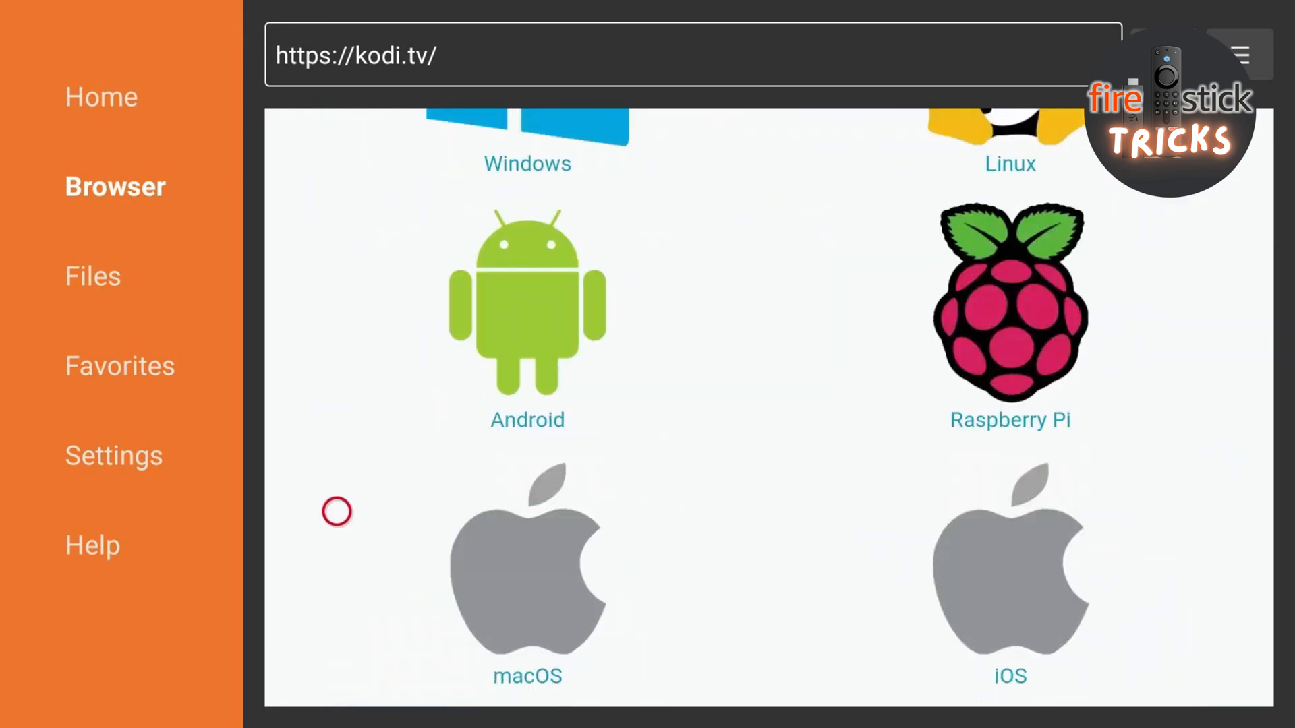
mouse_move(537, 299)
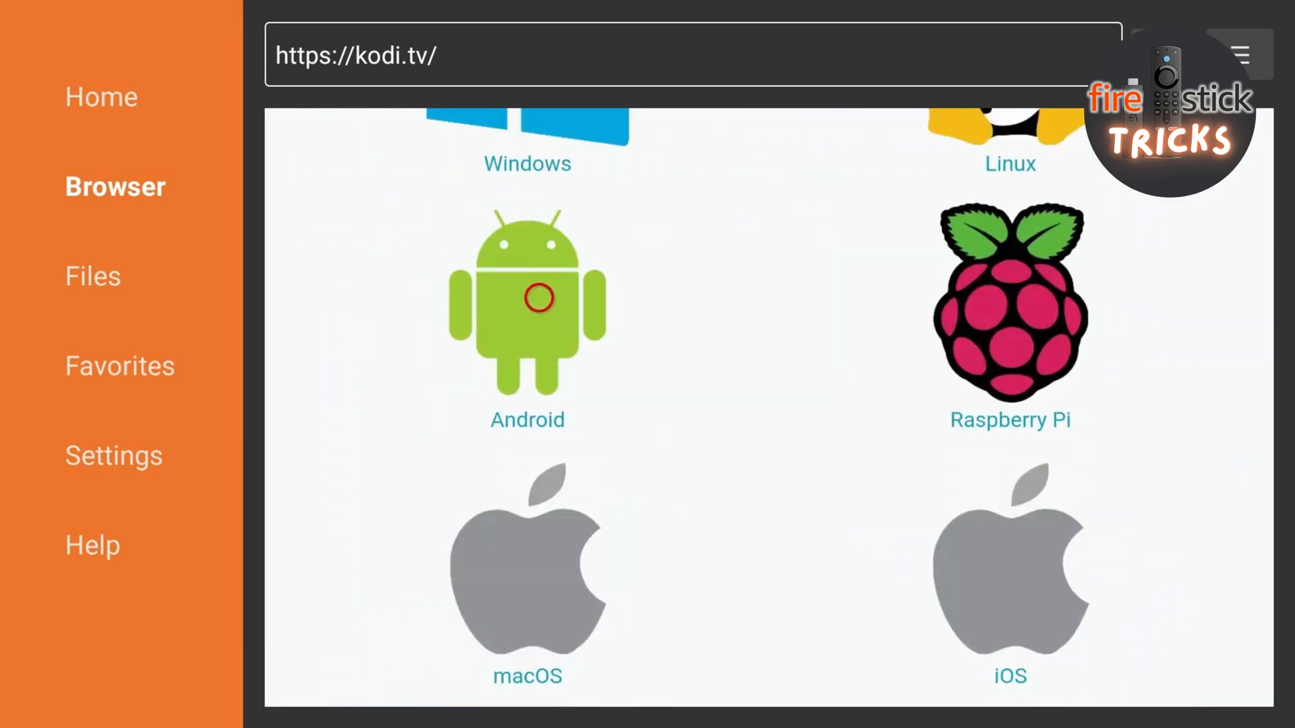
left_click(527, 297)
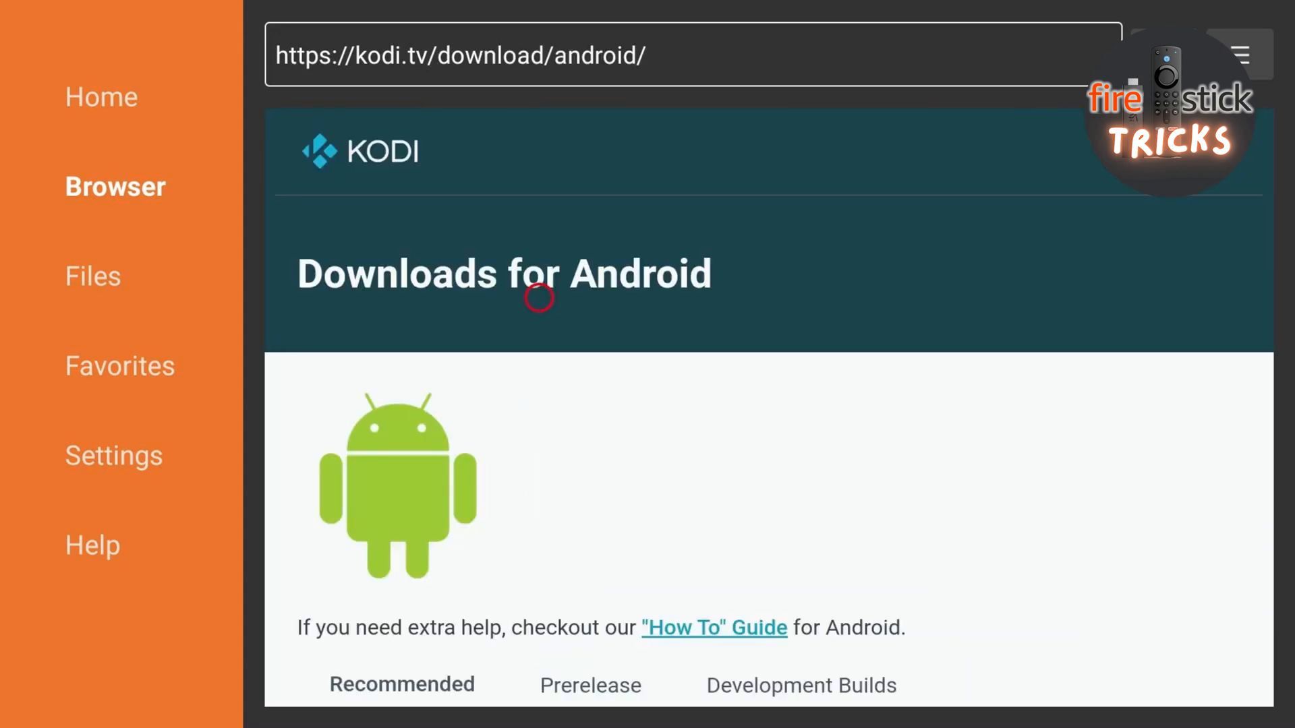
scroll("down", 3)
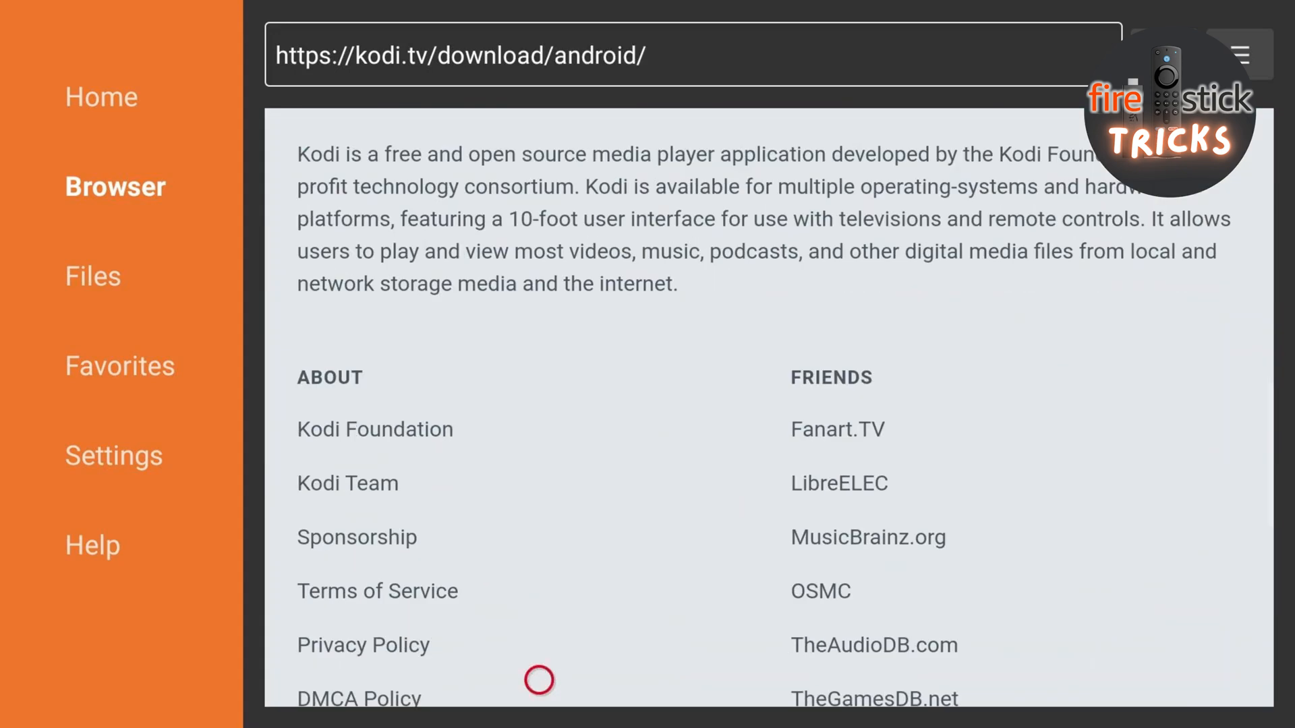
scroll("up", 3)
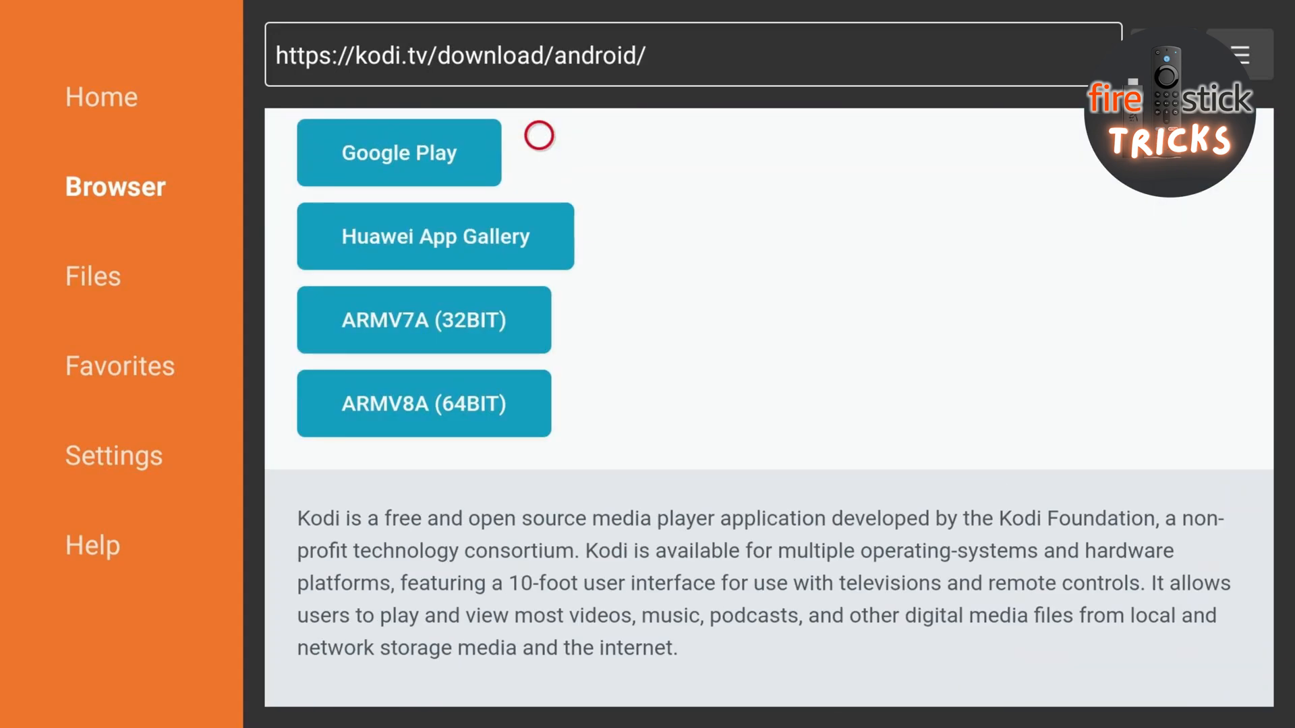
mouse_move(437, 304)
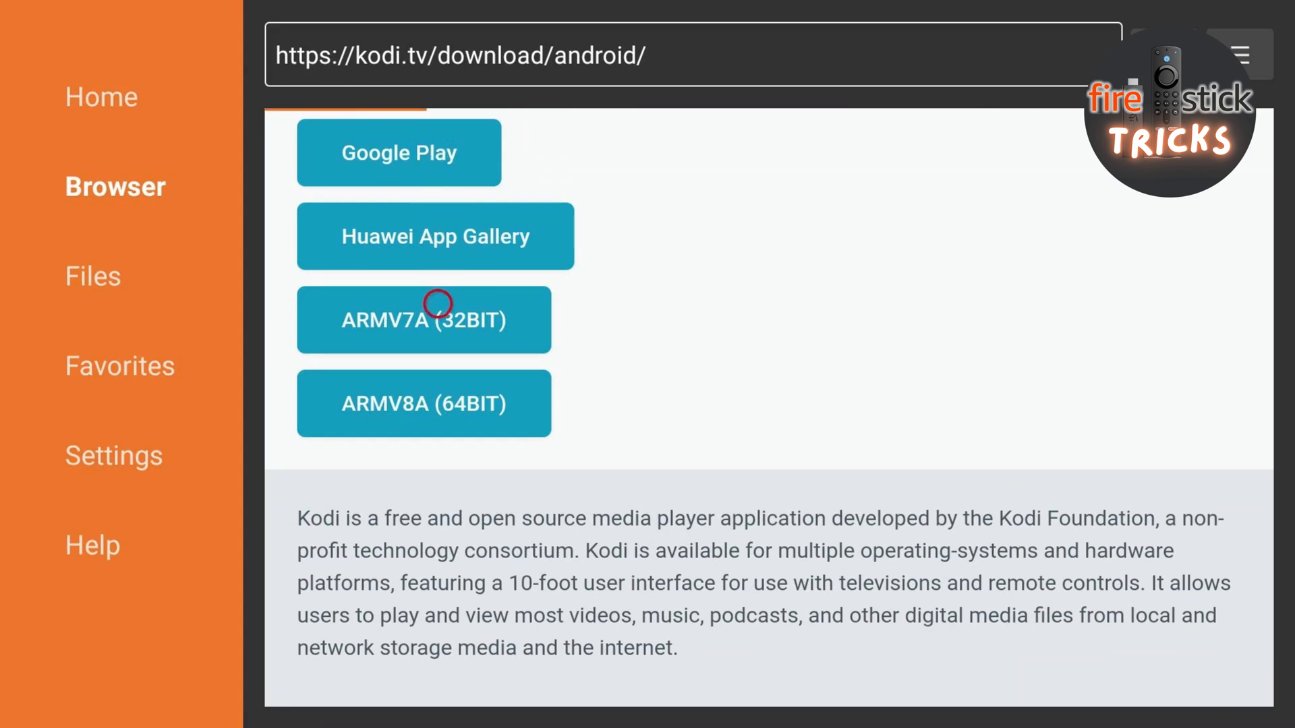
left_click(422, 320)
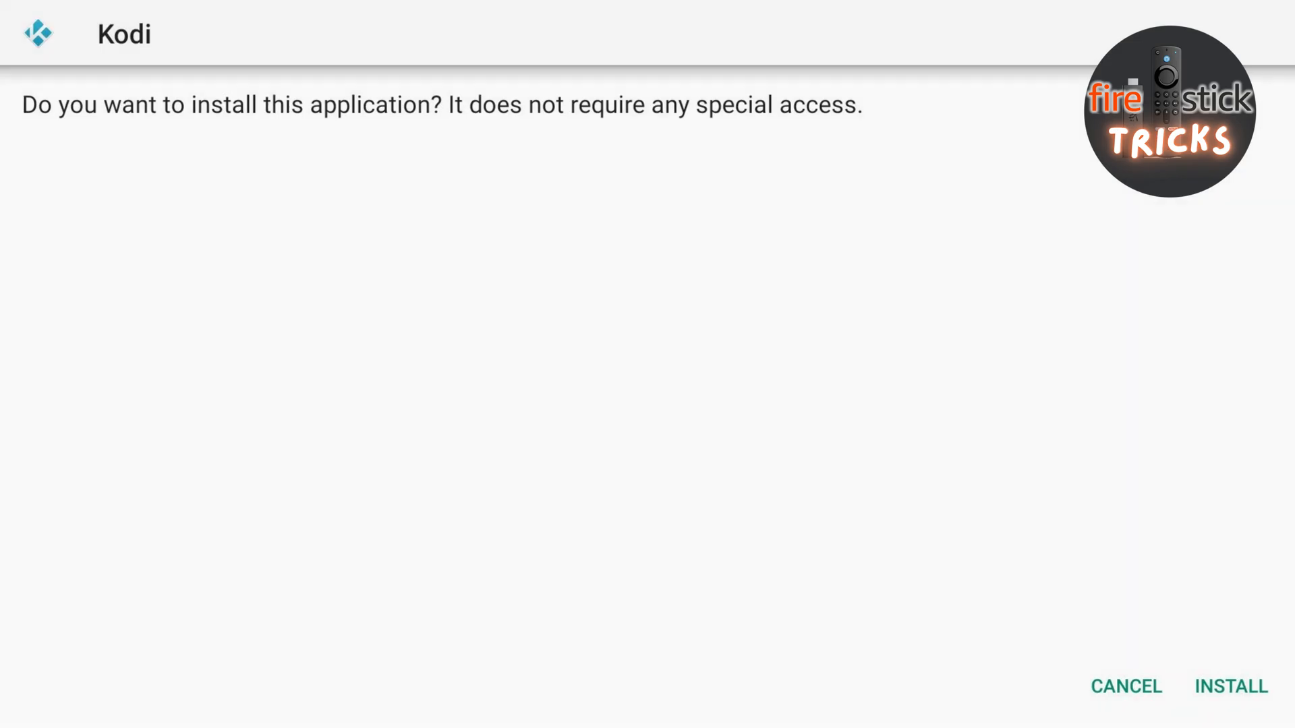
Step: Install the Kodi APK and launch it once installed
left_click(1230, 685)
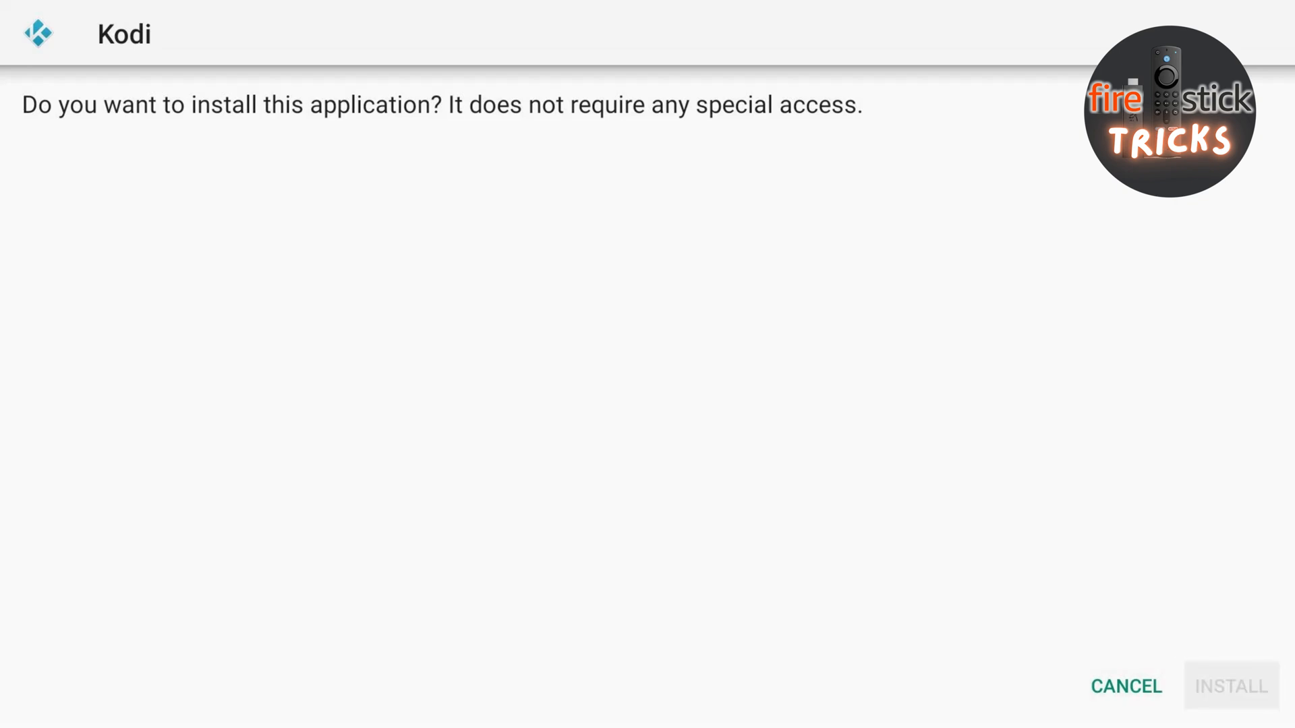
left_click(1231, 685)
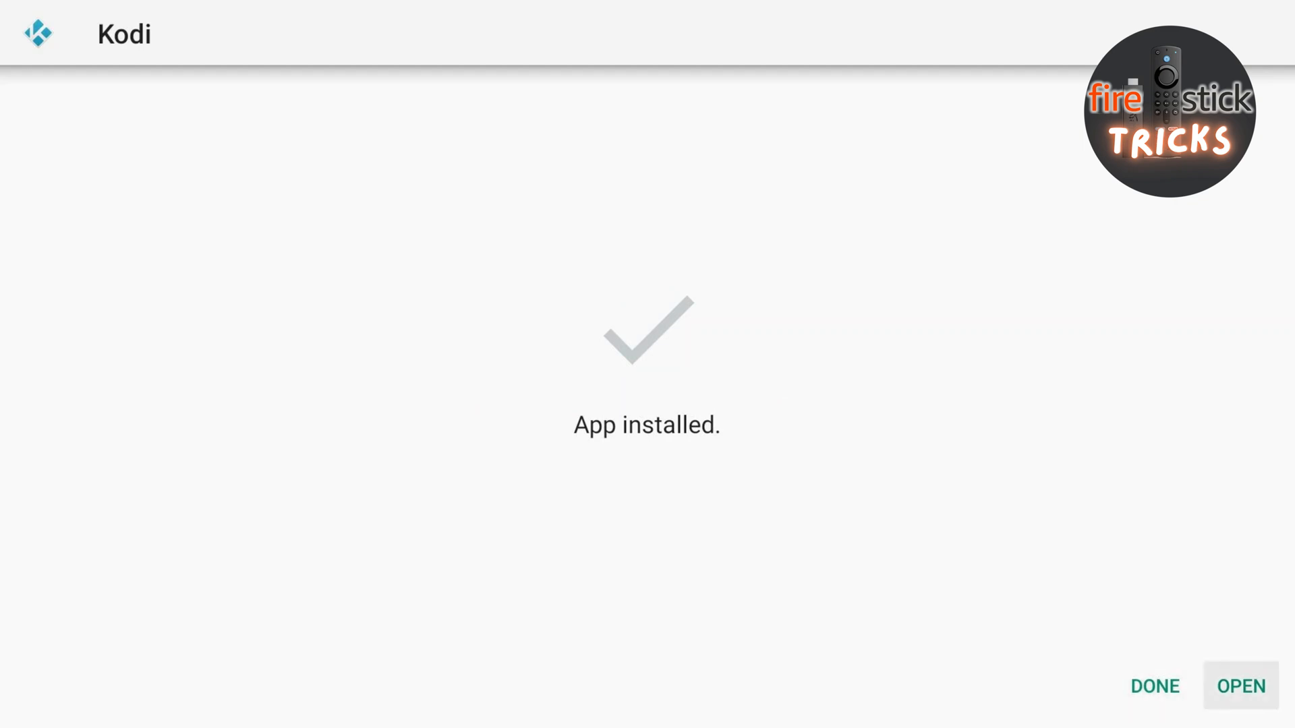
left_click(1241, 686)
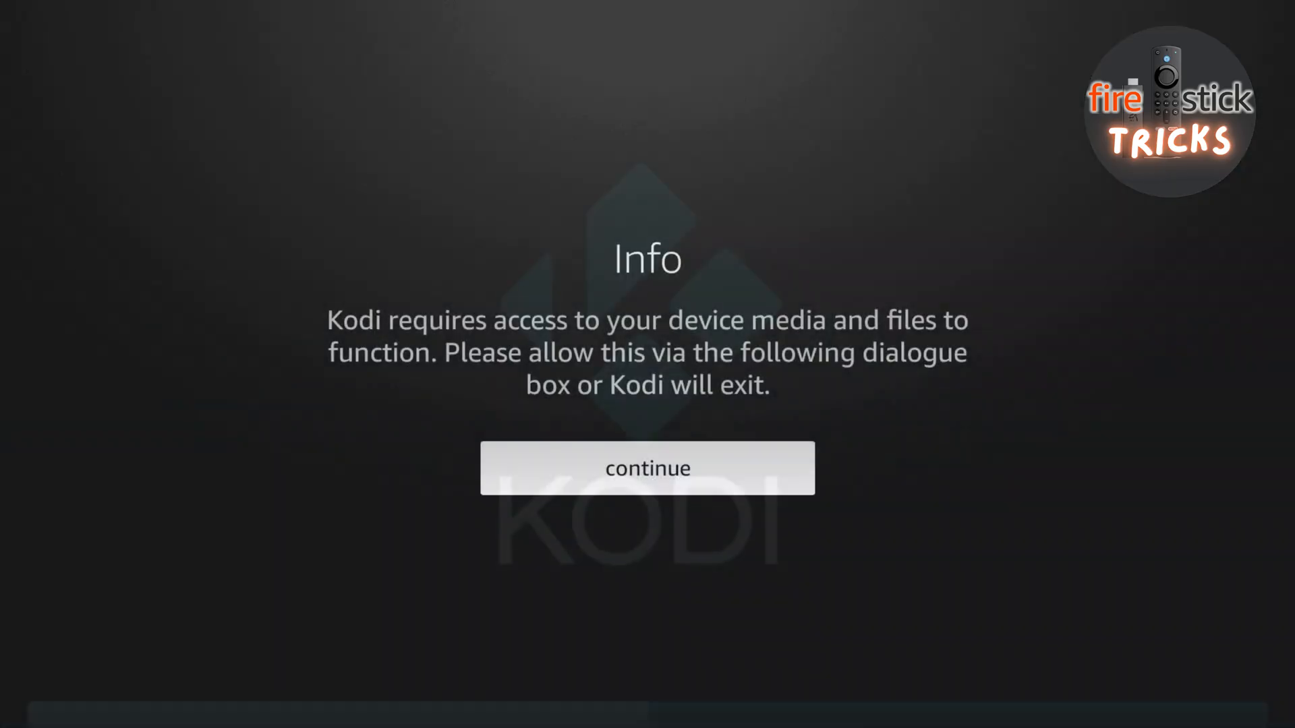
Step: Dismiss the Info notice and allow Kodi access to photos, media and files
left_click(646, 468)
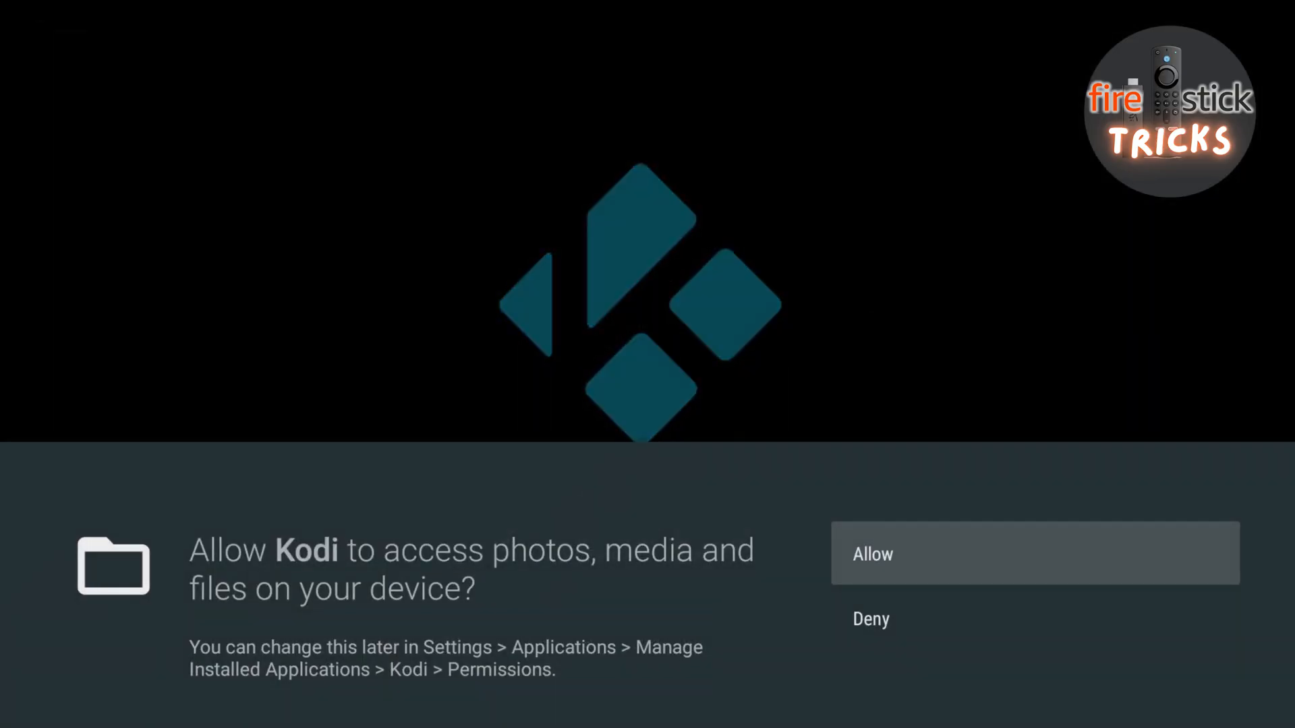
left_click(1034, 553)
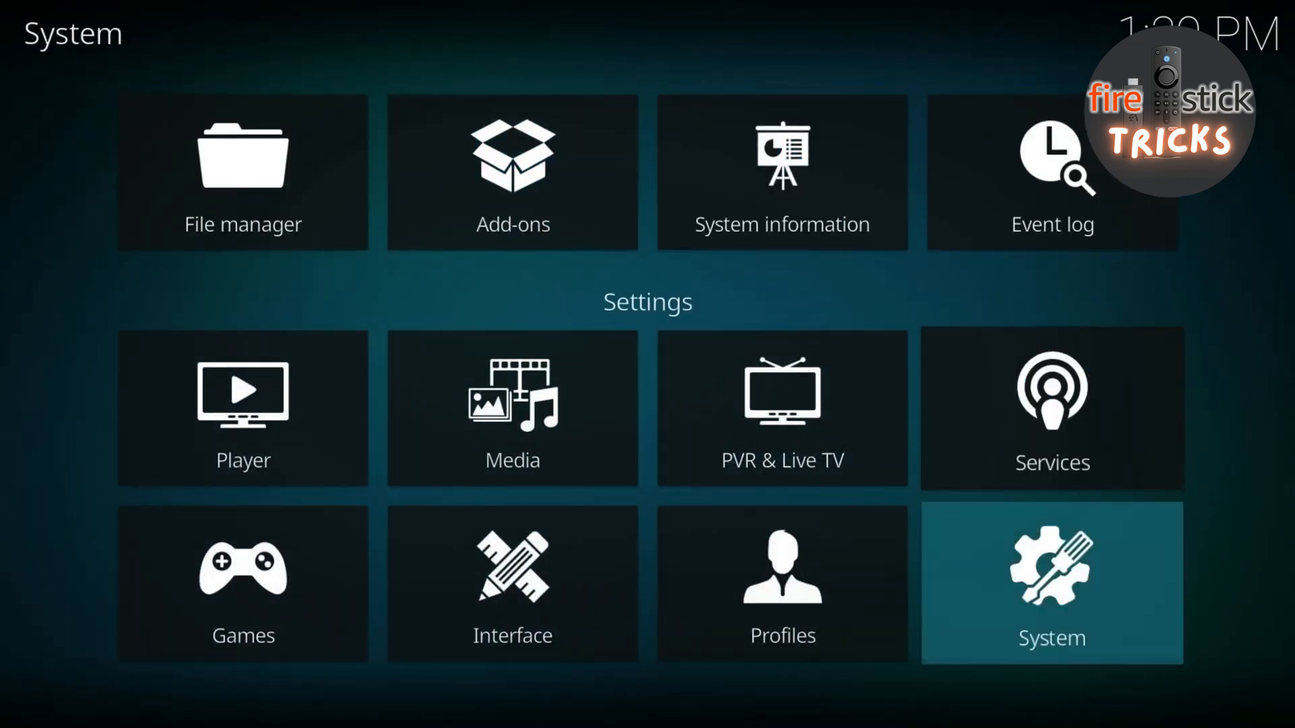
Step: Enable Unknown sources under System > Add-ons and accept the warning
left_click(1051, 583)
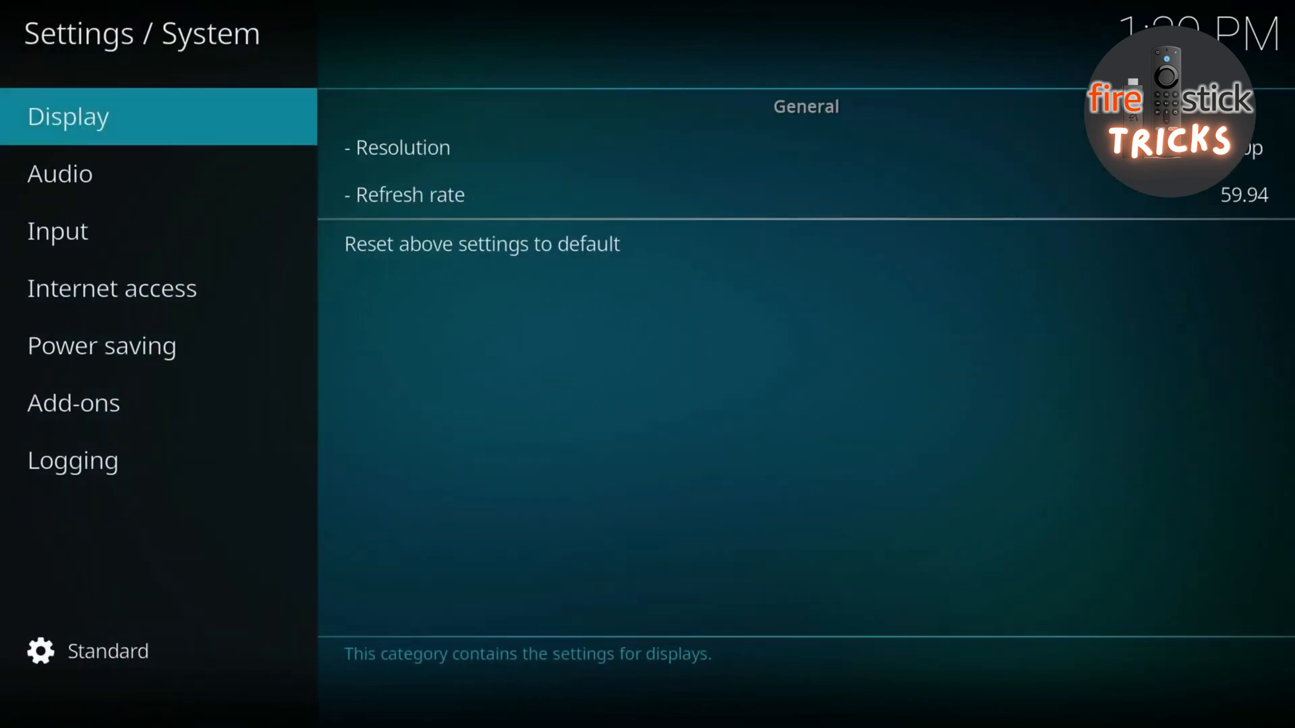
left_click(112, 288)
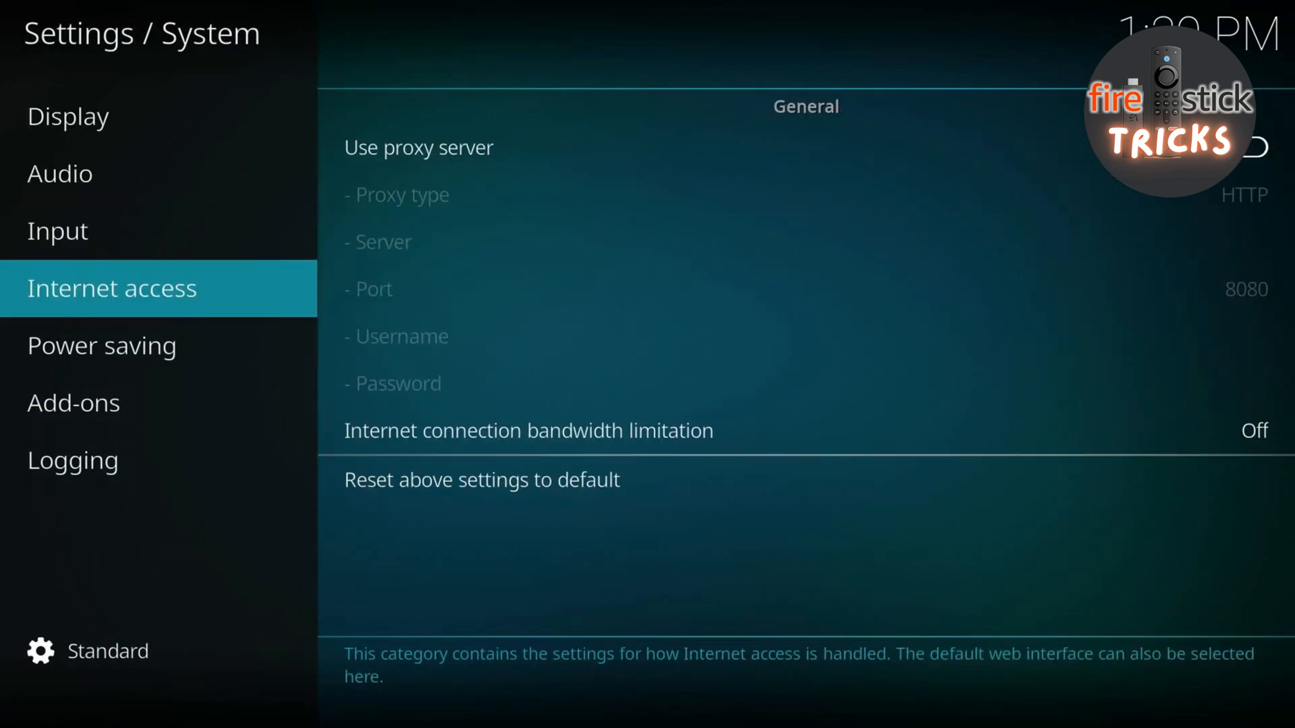
left_click(72, 403)
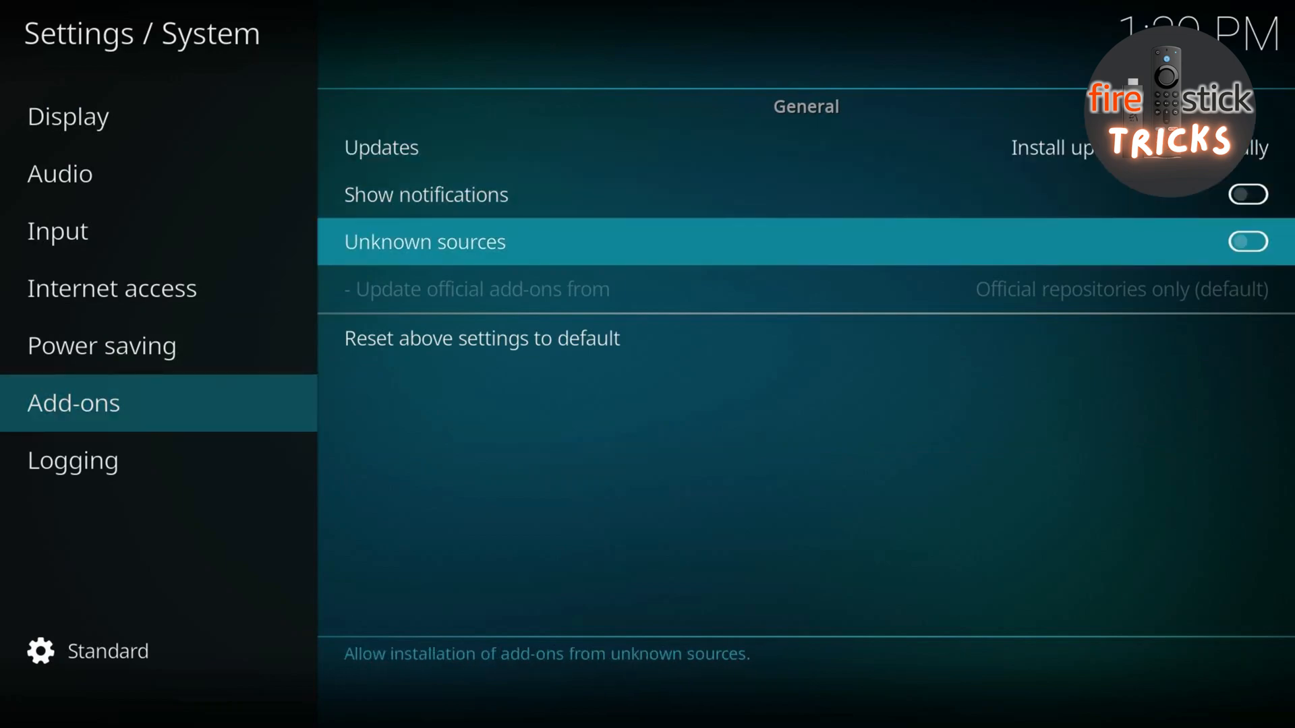
left_click(1246, 242)
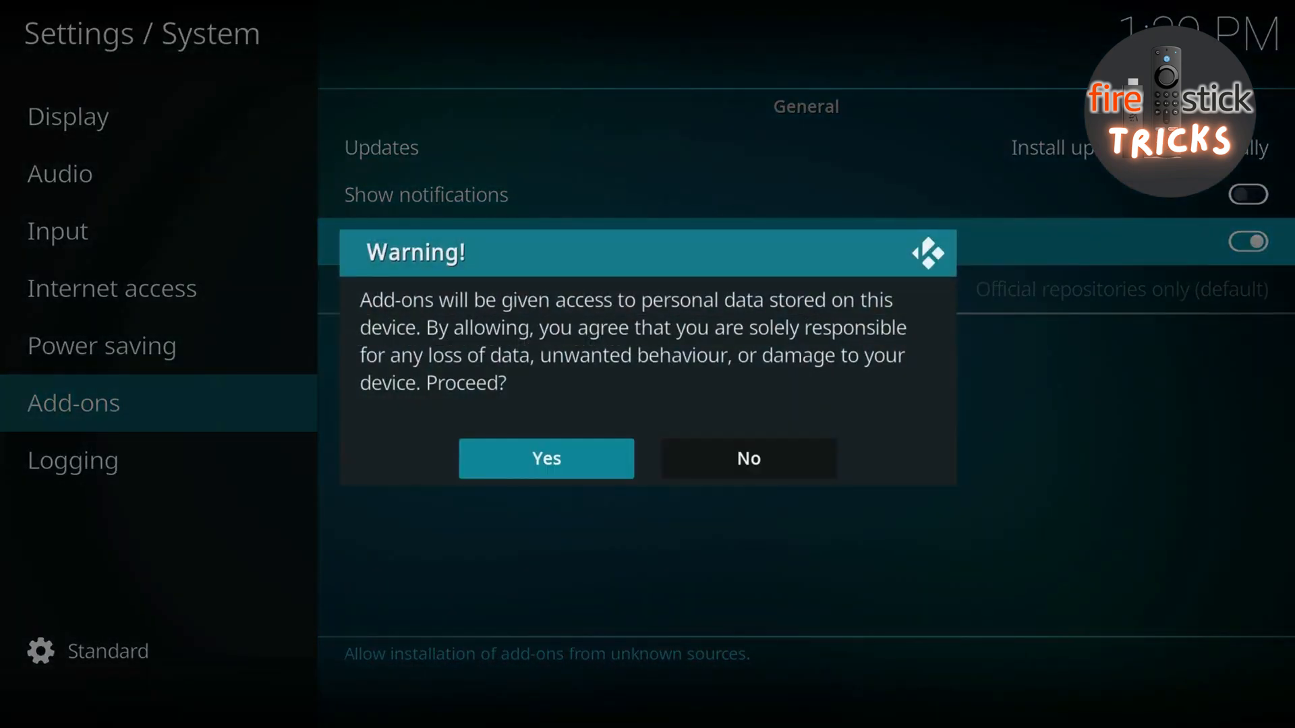
left_click(544, 459)
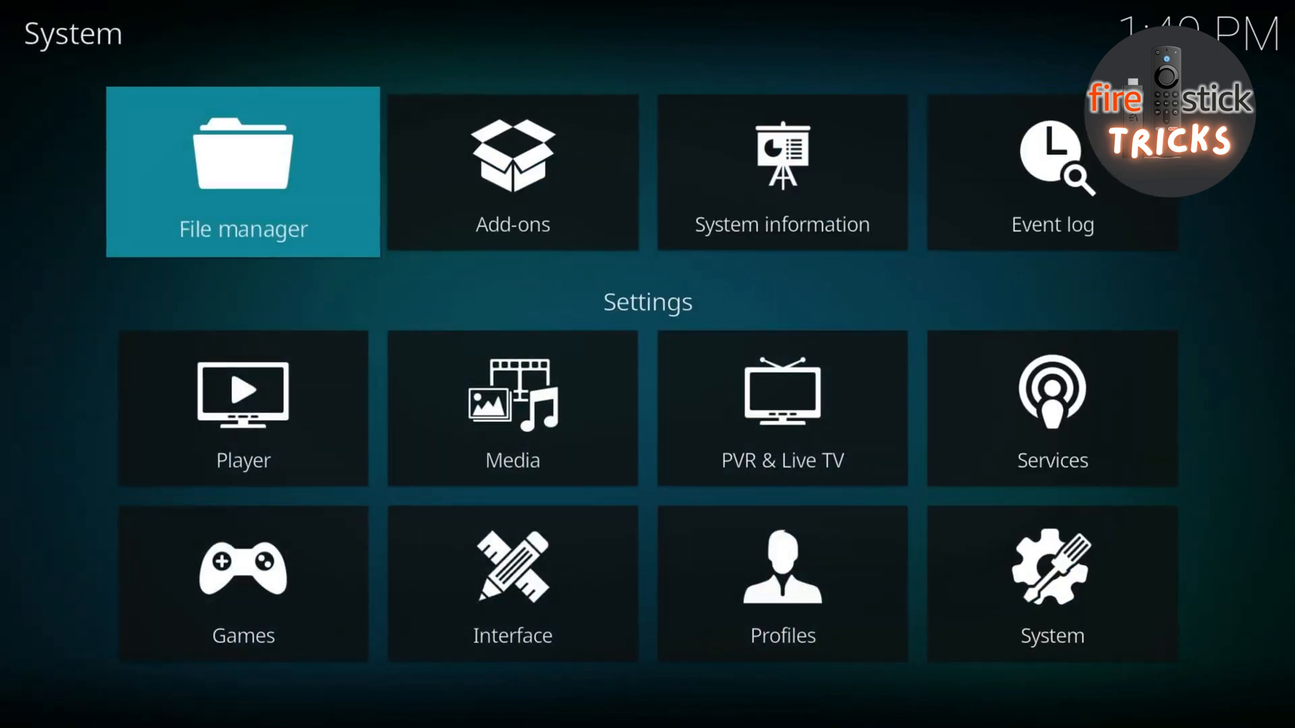
Step: Start a new source entry in File manager and begin the https: address
left_click(242, 171)
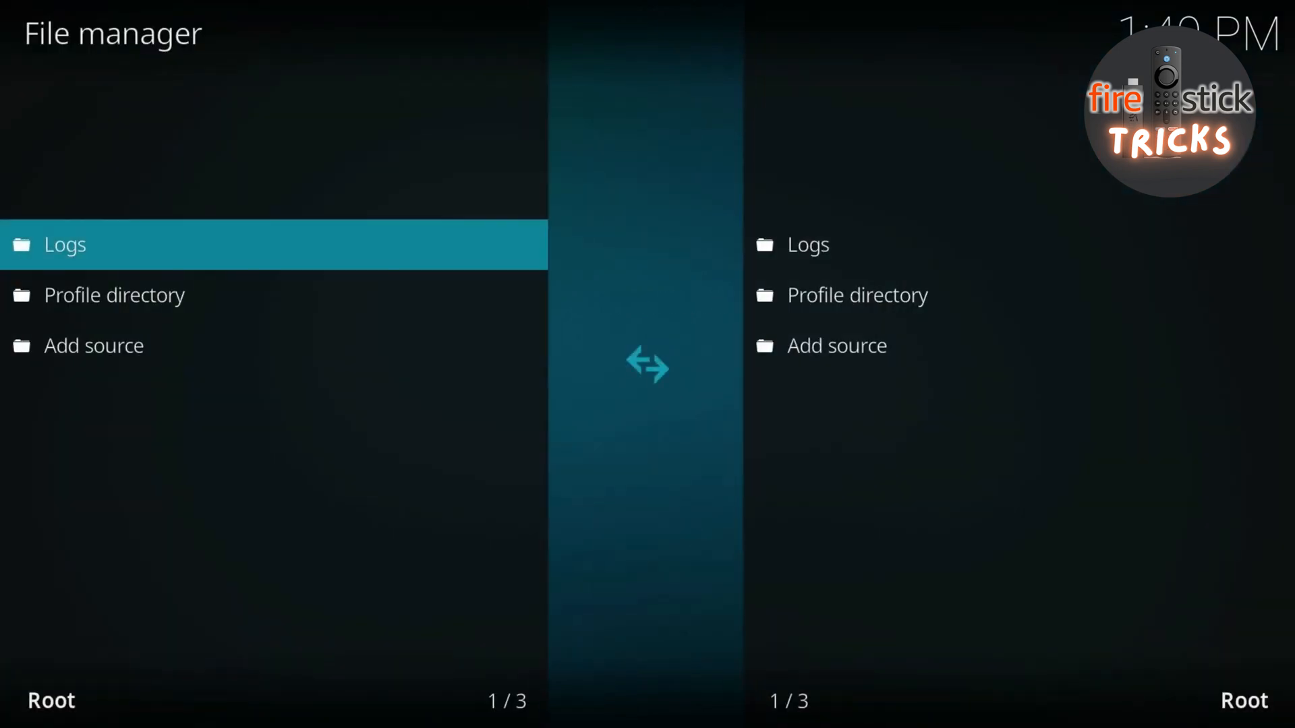
key("Down")
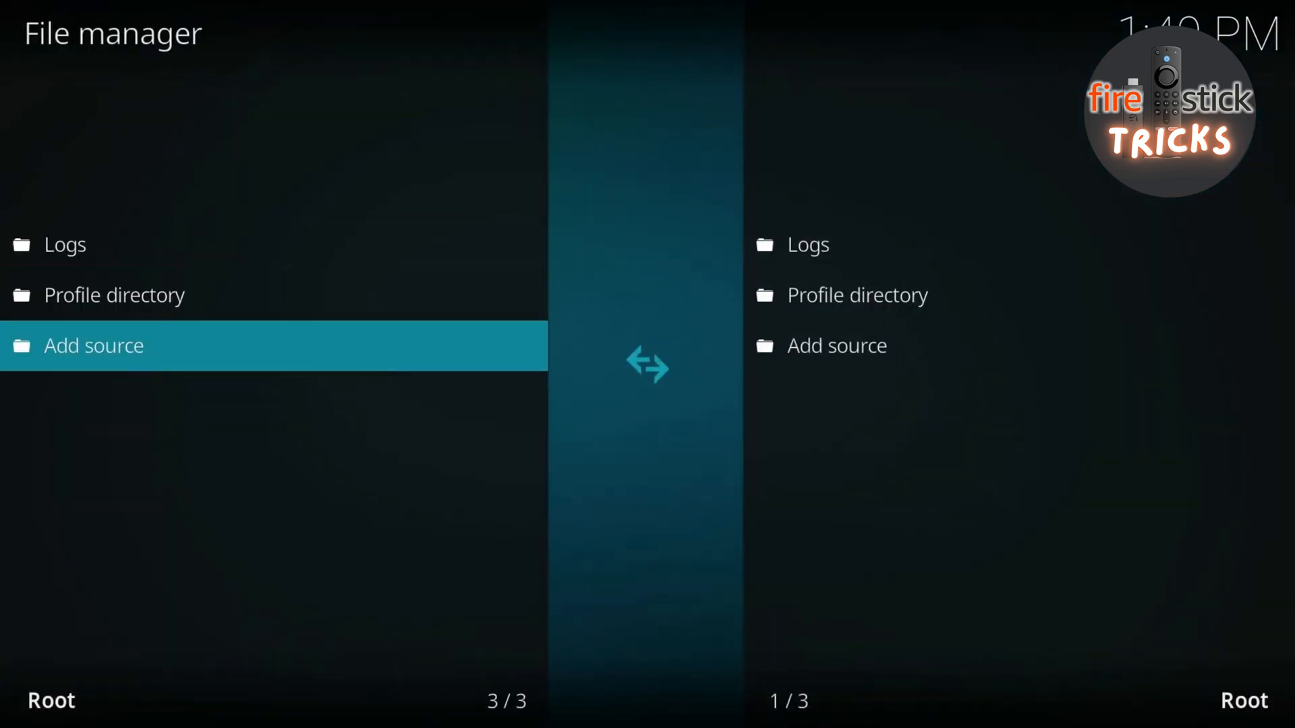
left_click(93, 345)
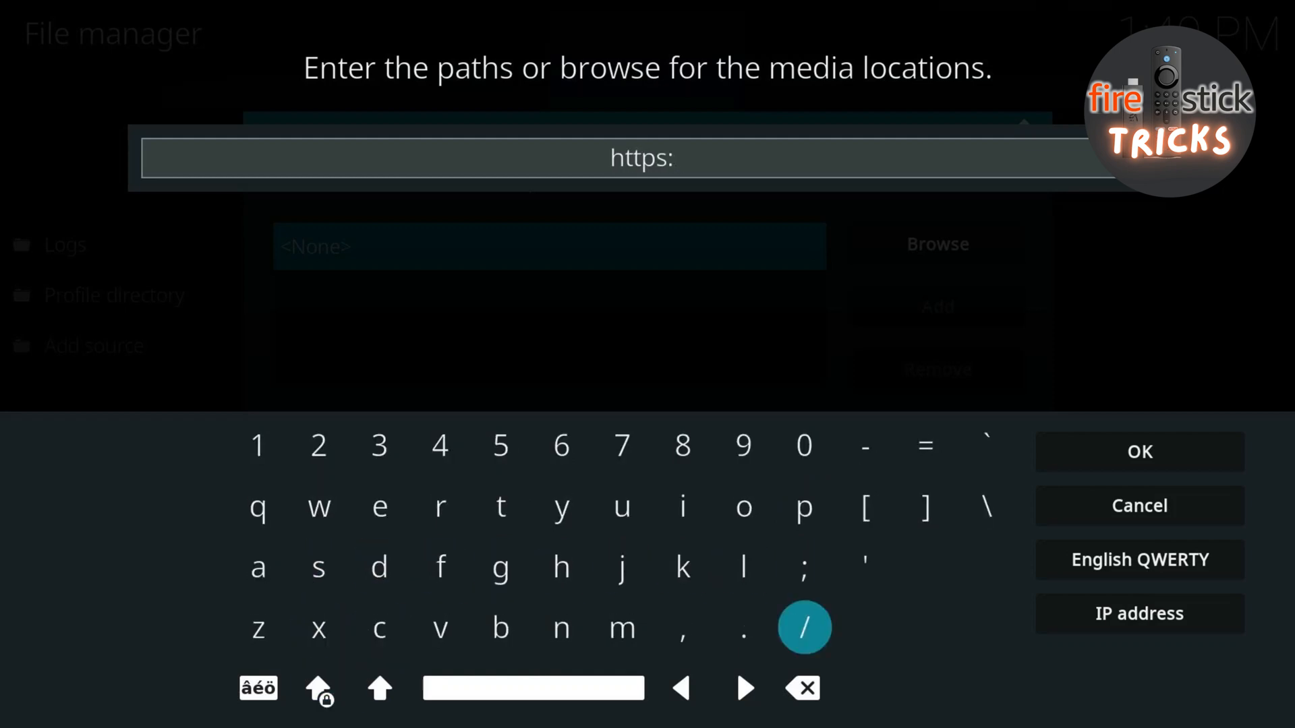
left_click(802, 627)
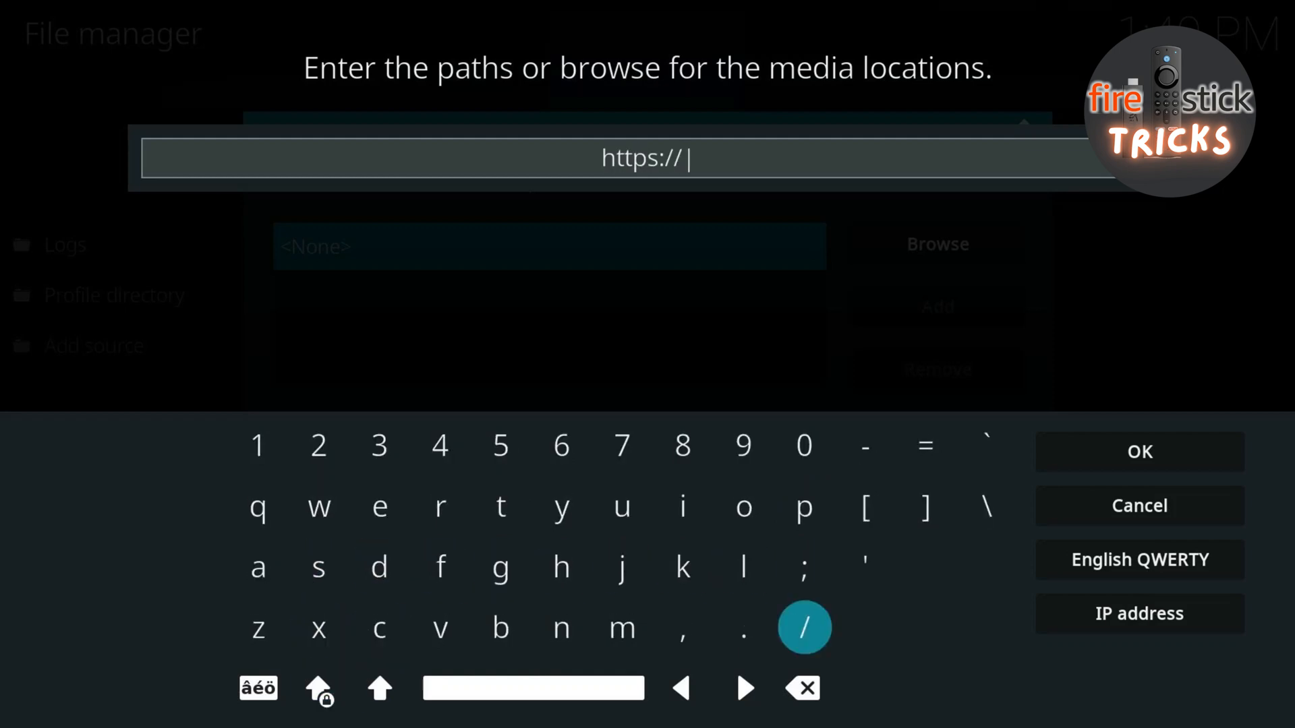
left_click(499, 507)
type("tinyurl.c")
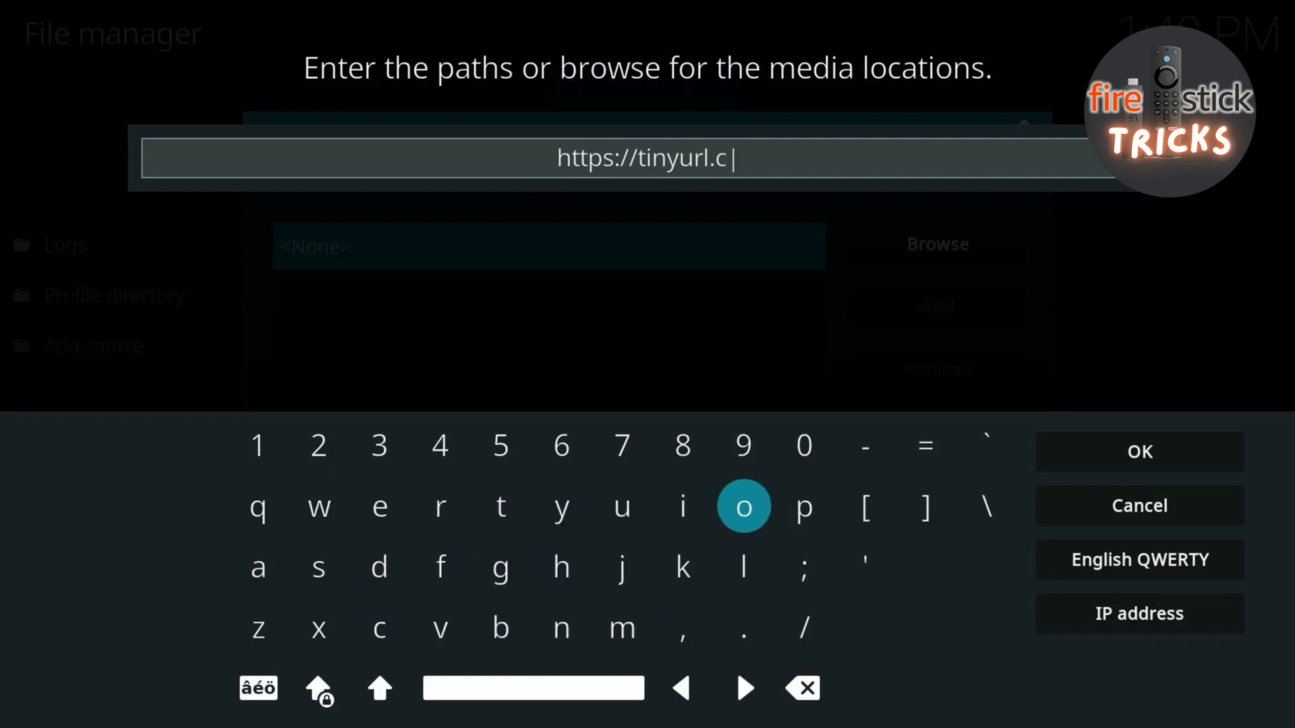
left_click(622, 627)
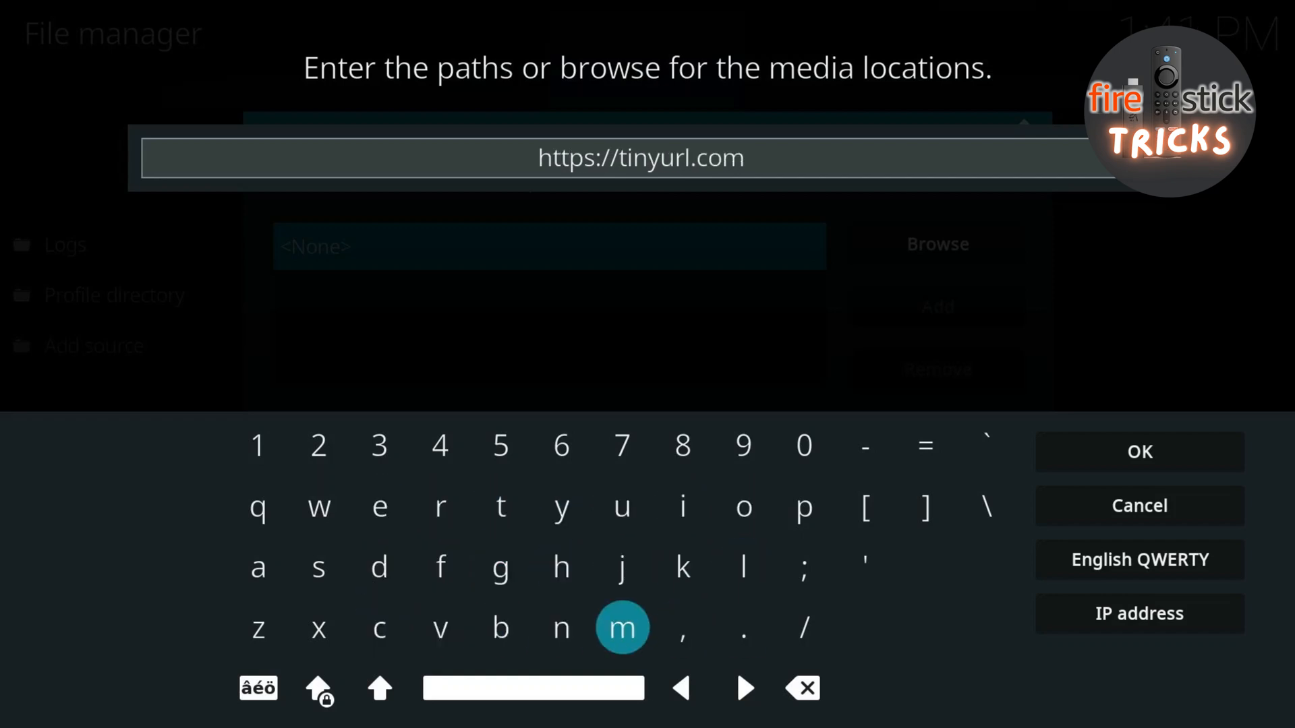
left_click(802, 627)
type("/digg")
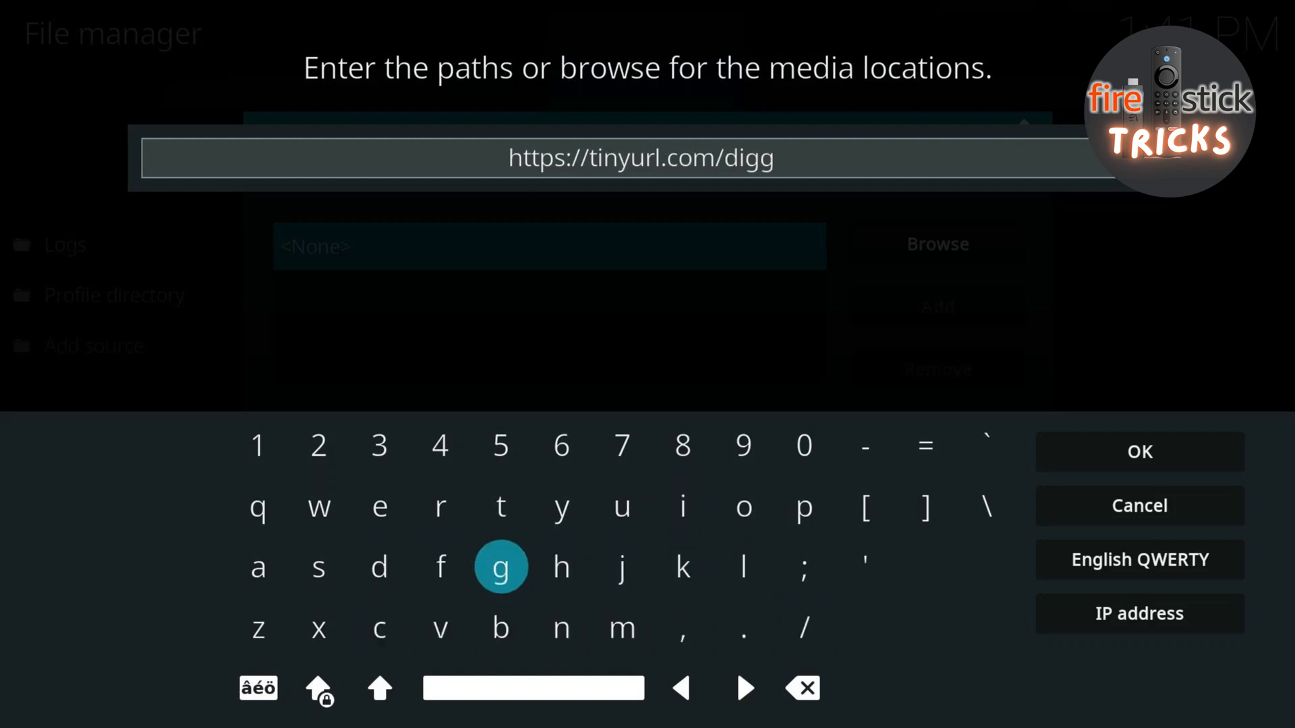
left_click(258, 627)
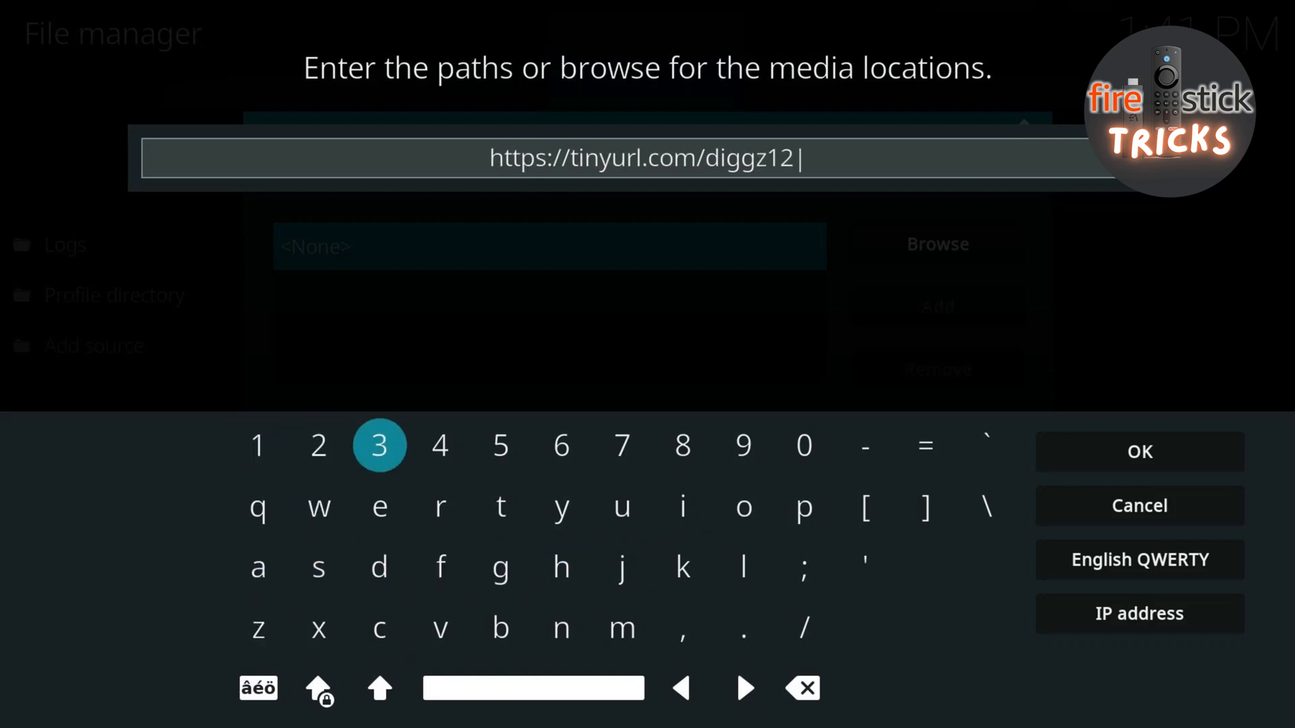
left_click(379, 445)
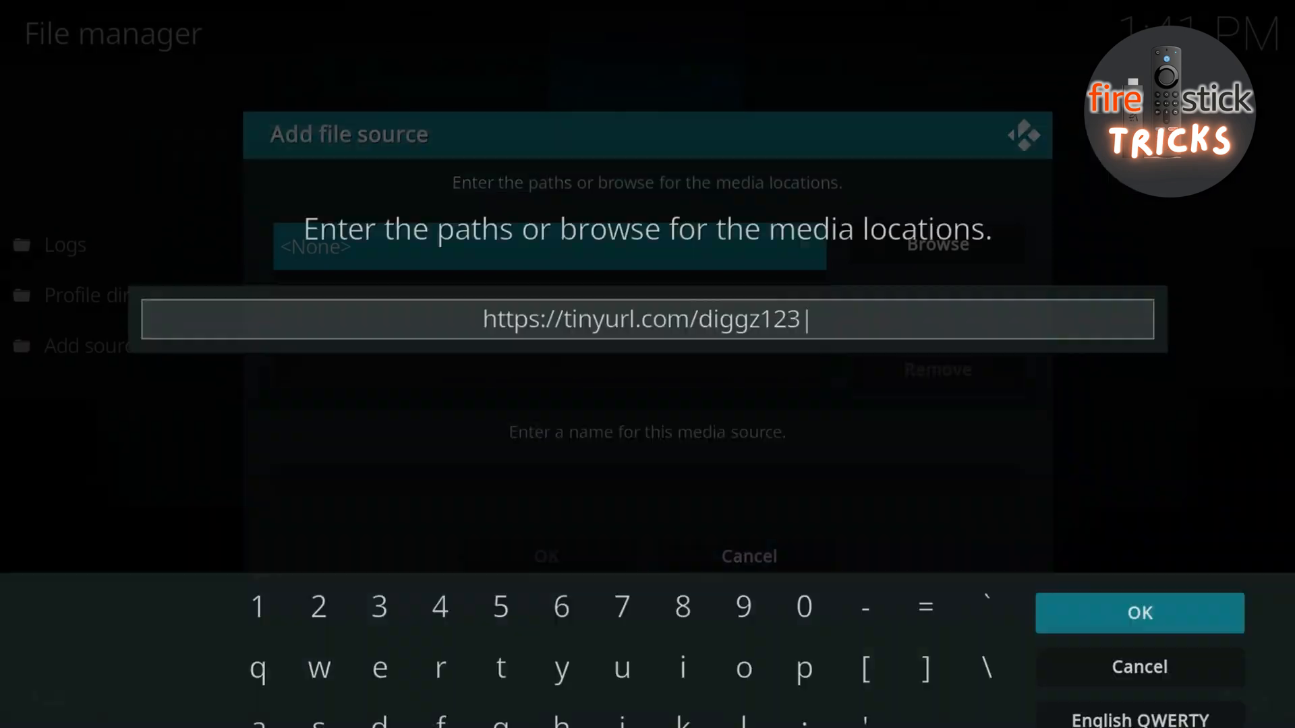
left_click(1139, 613)
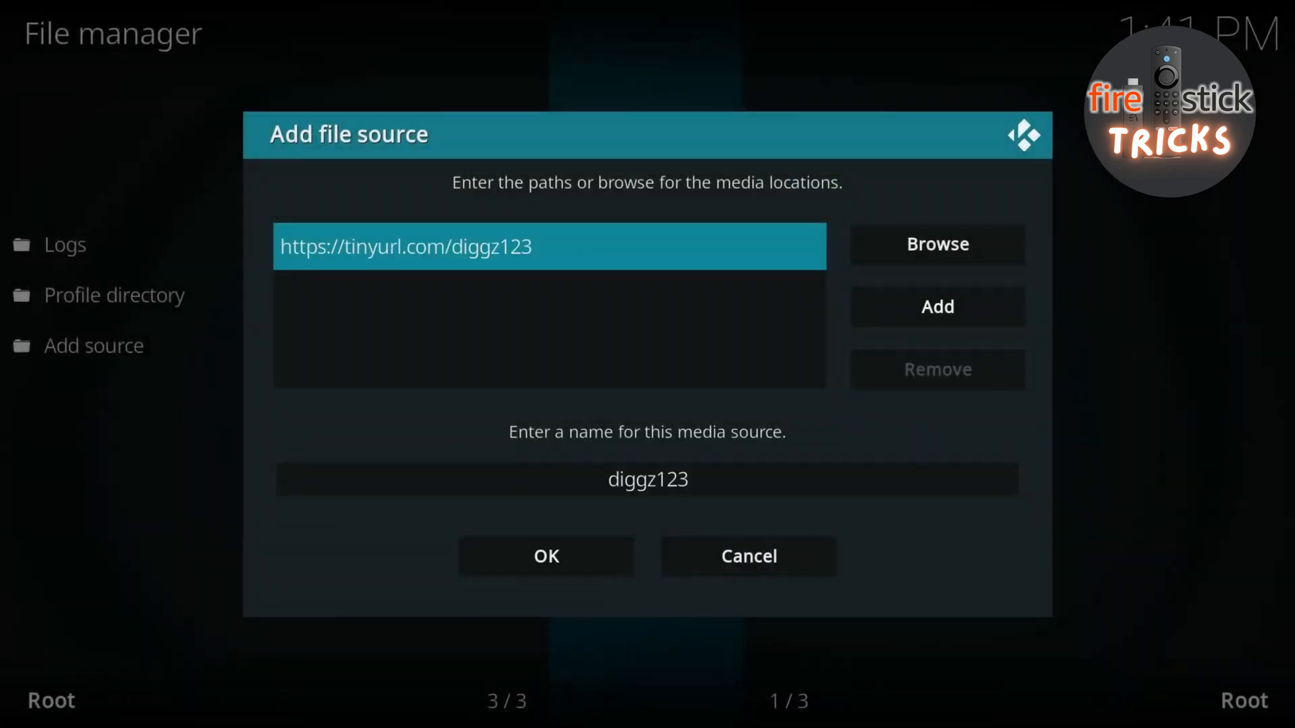
mouse_move(546, 555)
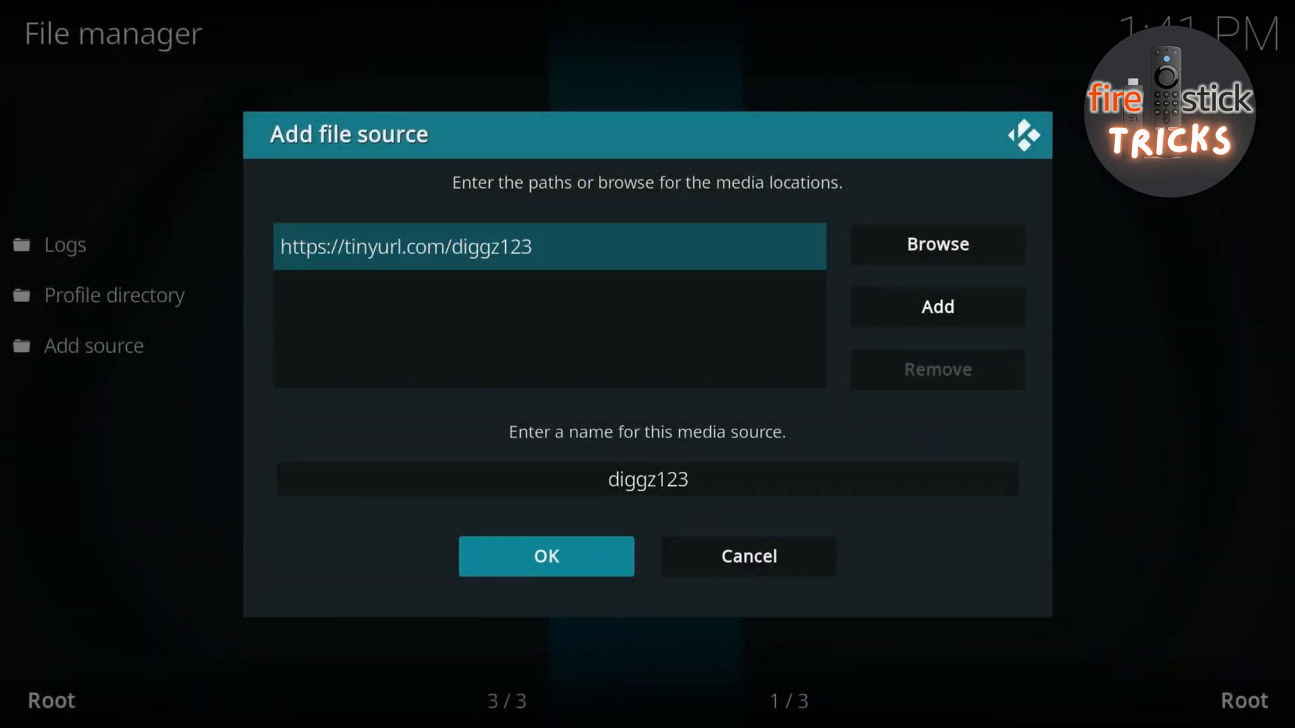
left_click(545, 556)
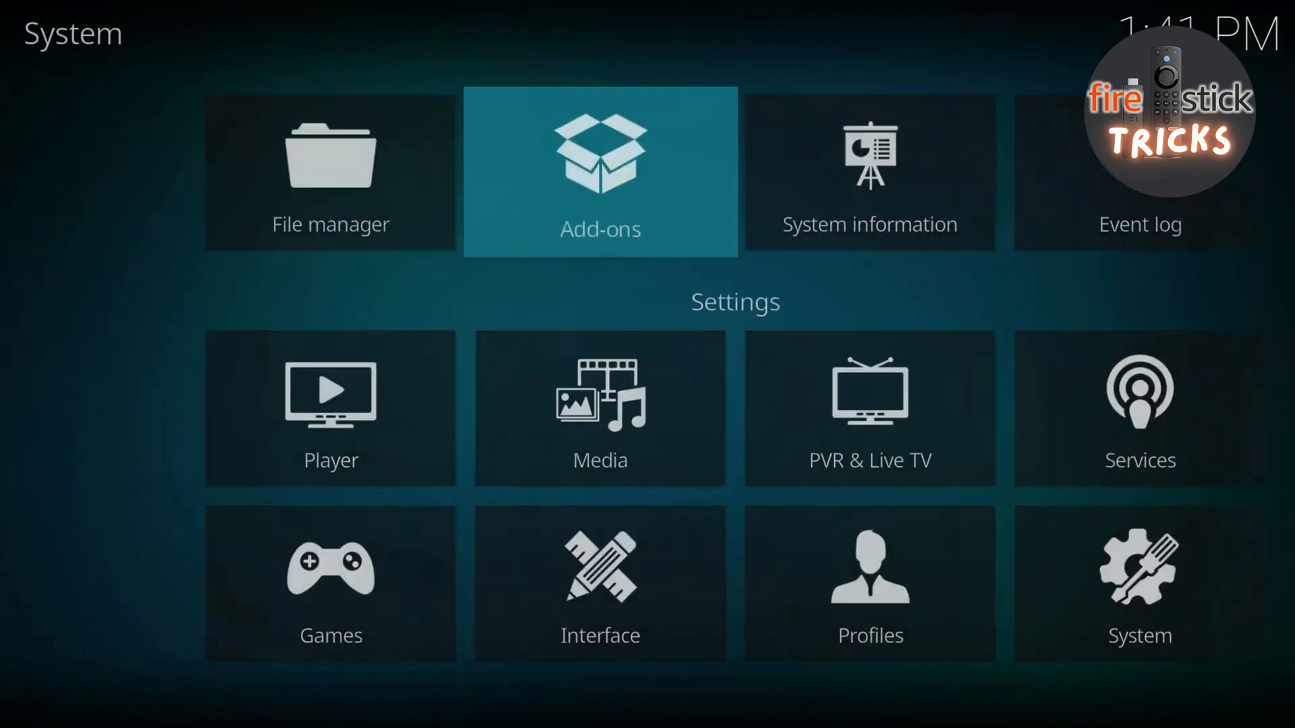
Step: Choose Install from zip file in the add-on browser for the diggz123 repository
left_click(601, 171)
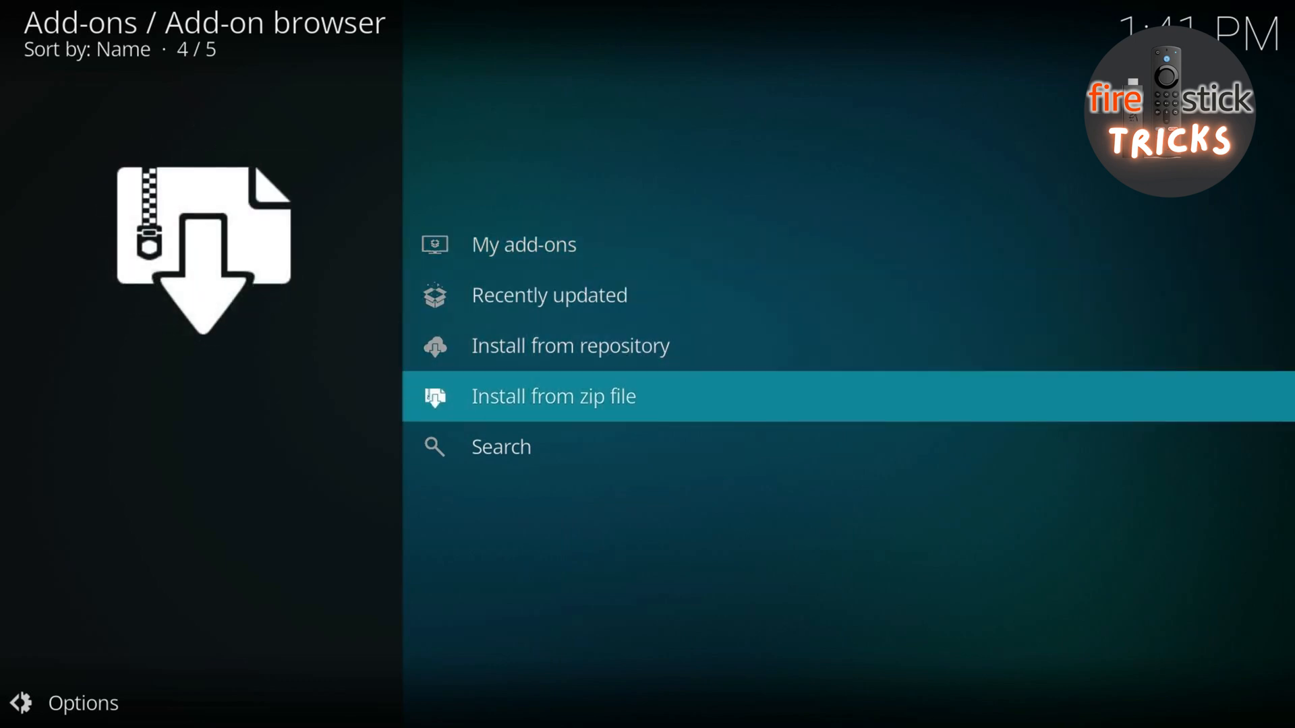
left_click(553, 395)
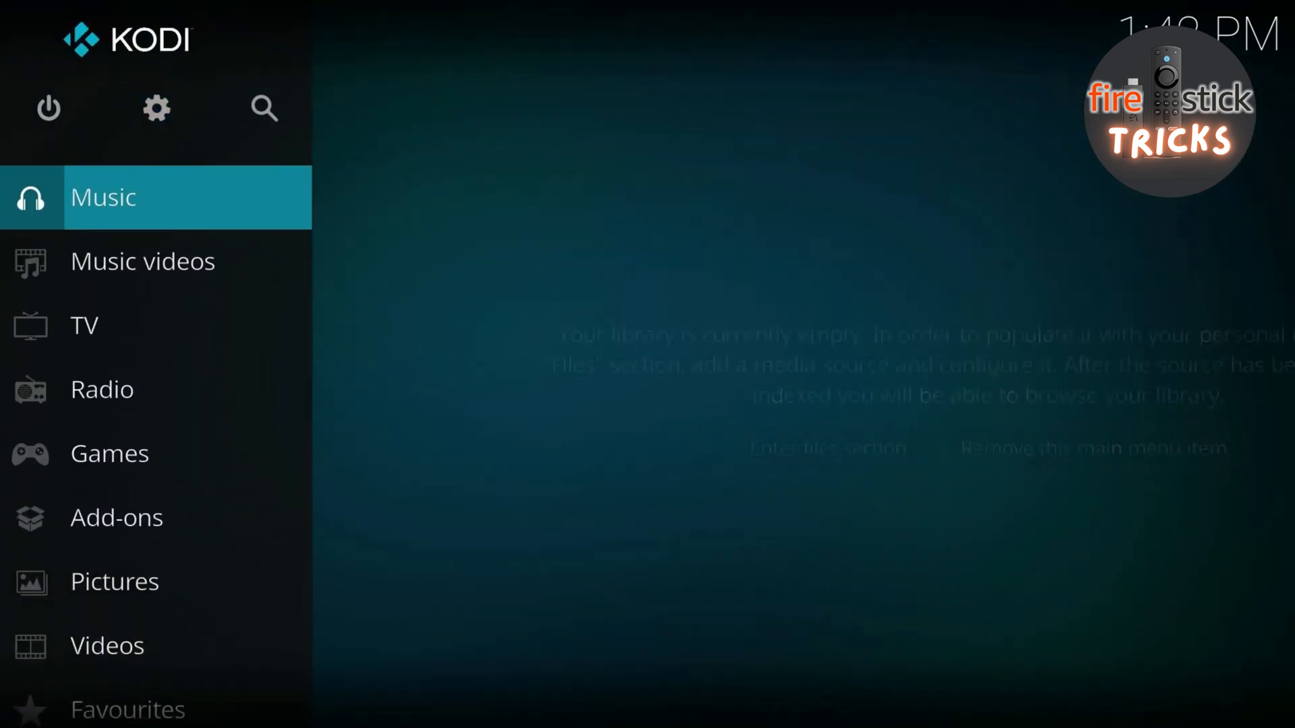
Step: Navigate Add-ons > Install from repository > Diggz Repository > Program add-ons to Chef Omega Wizard
left_click(116, 517)
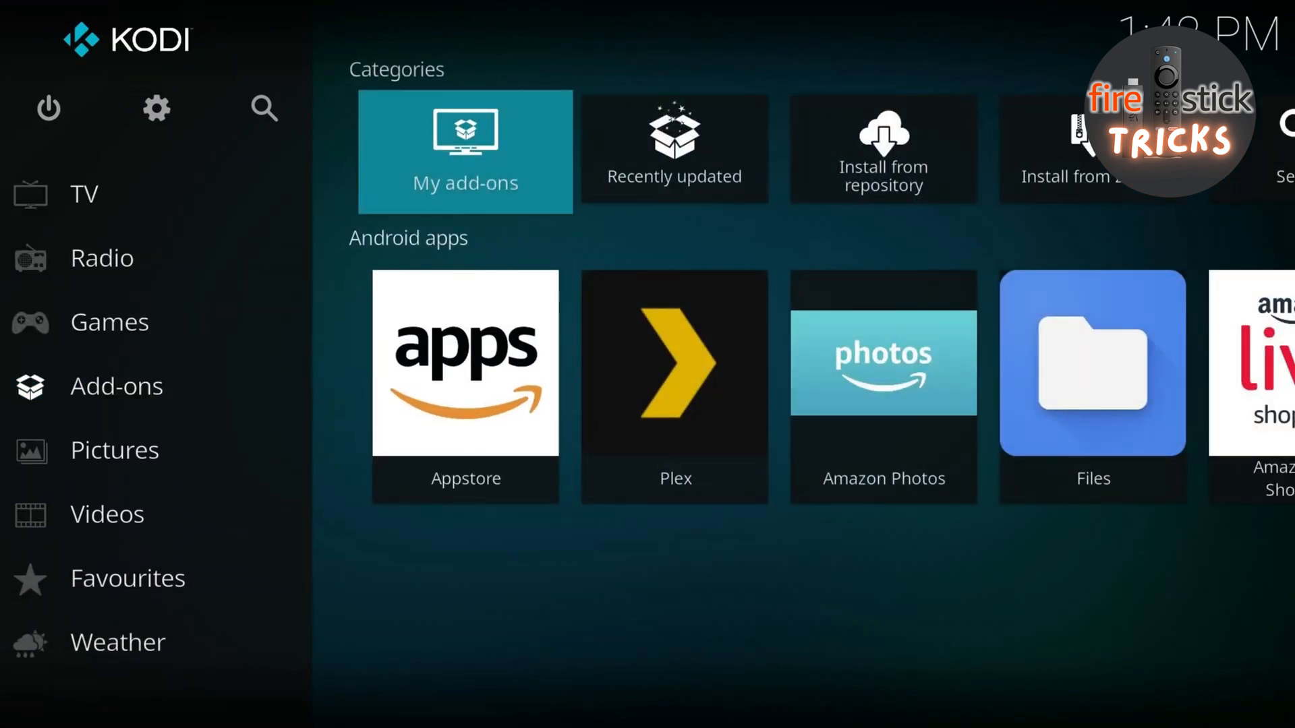
left_click(883, 149)
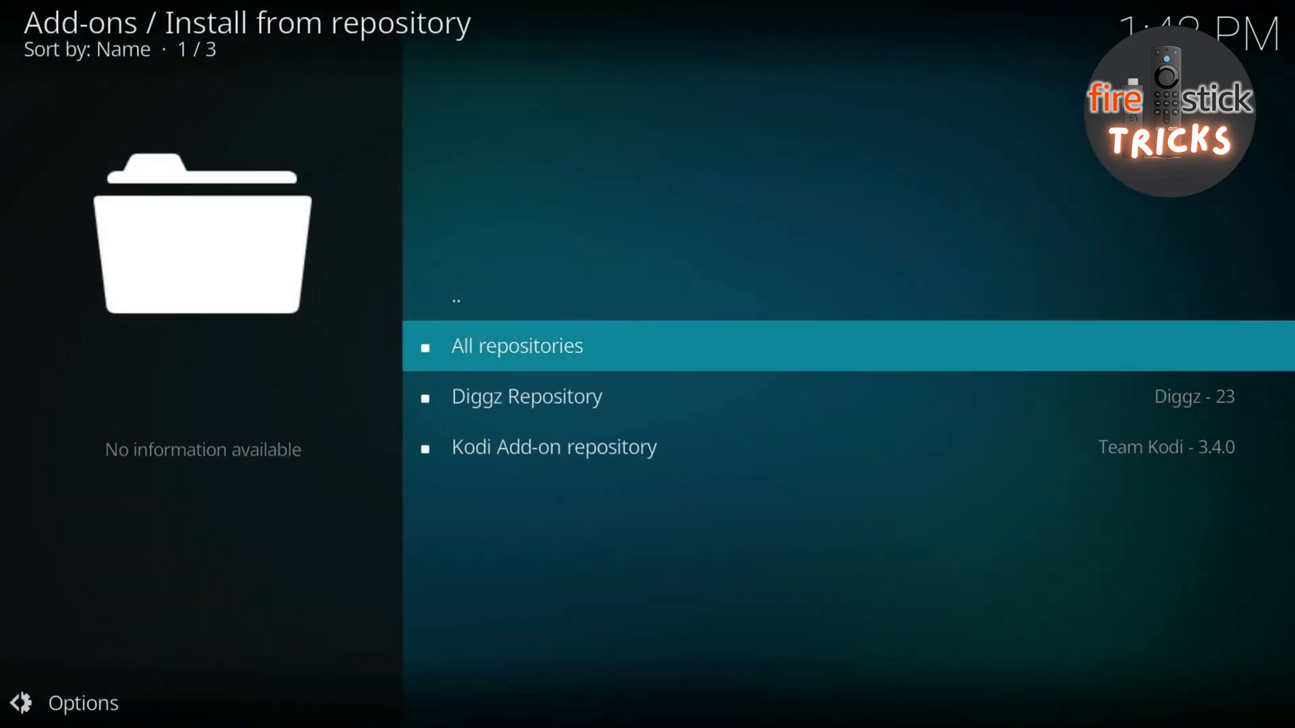
left_click(527, 396)
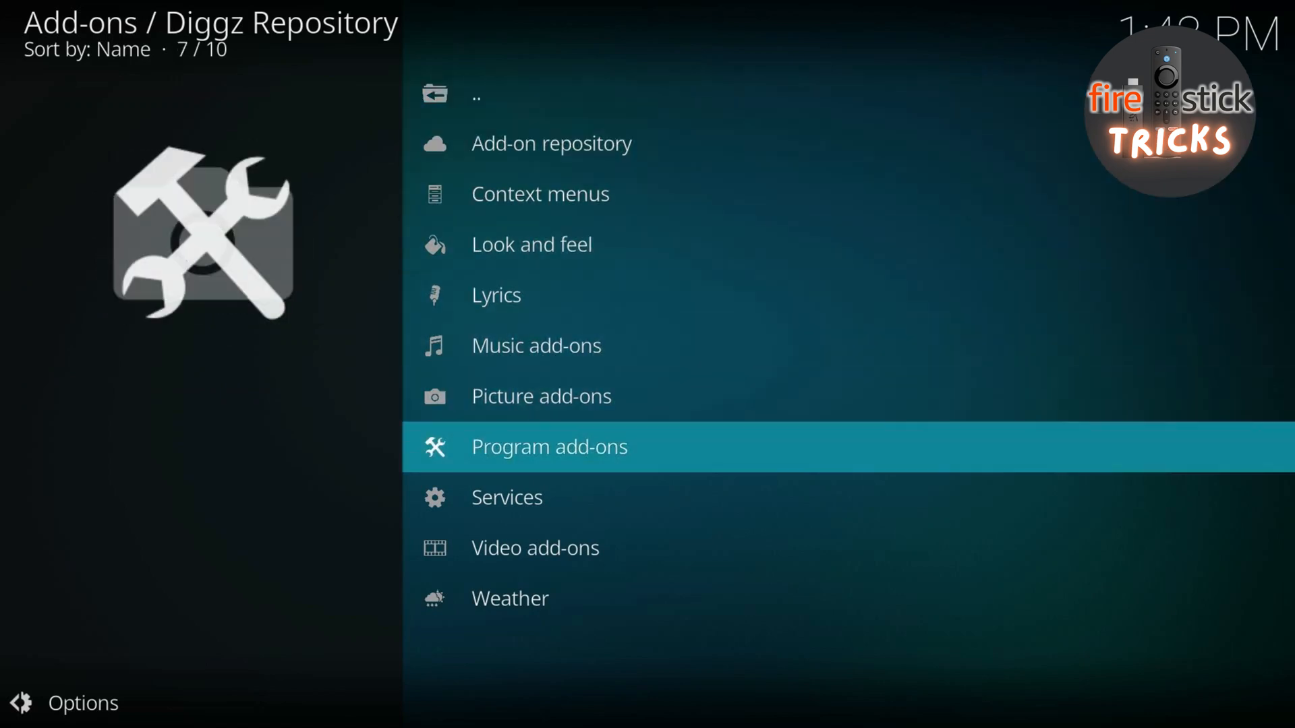
left_click(549, 447)
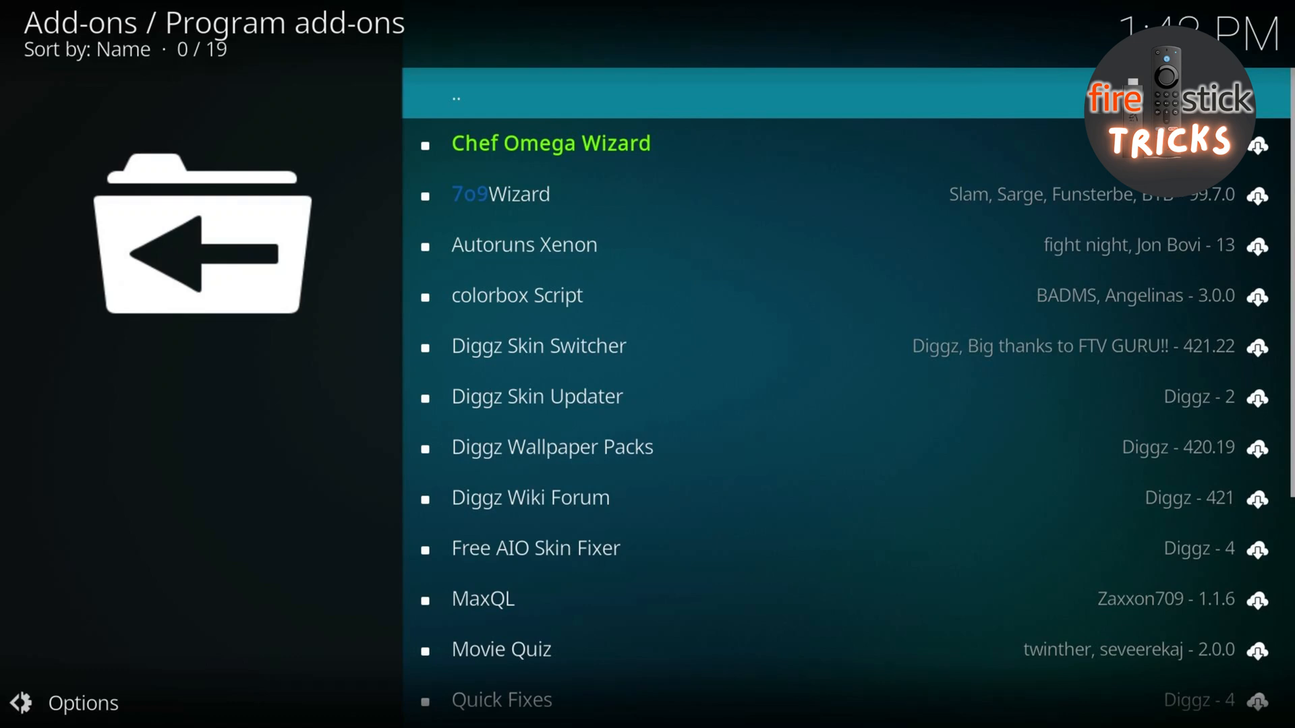
left_click(550, 143)
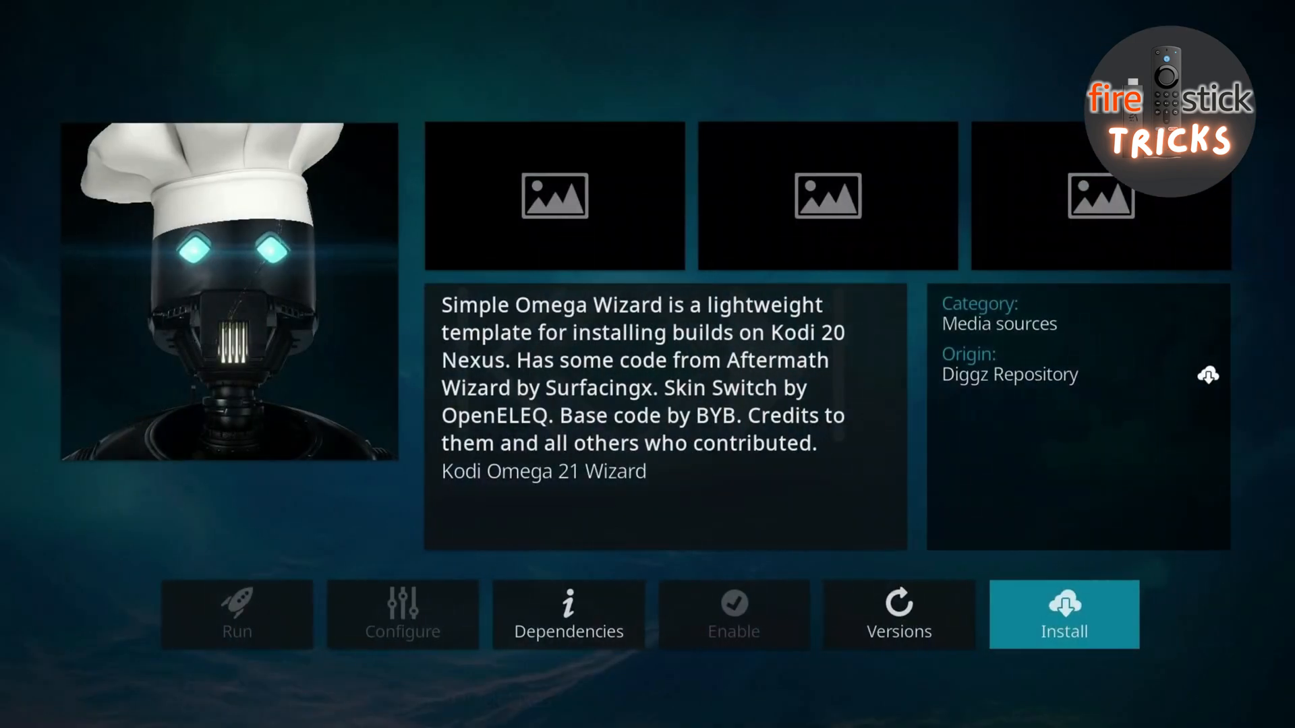
Step: Install Chef Omega Wizard with its required dependencies and close its changelog notes
left_click(1063, 616)
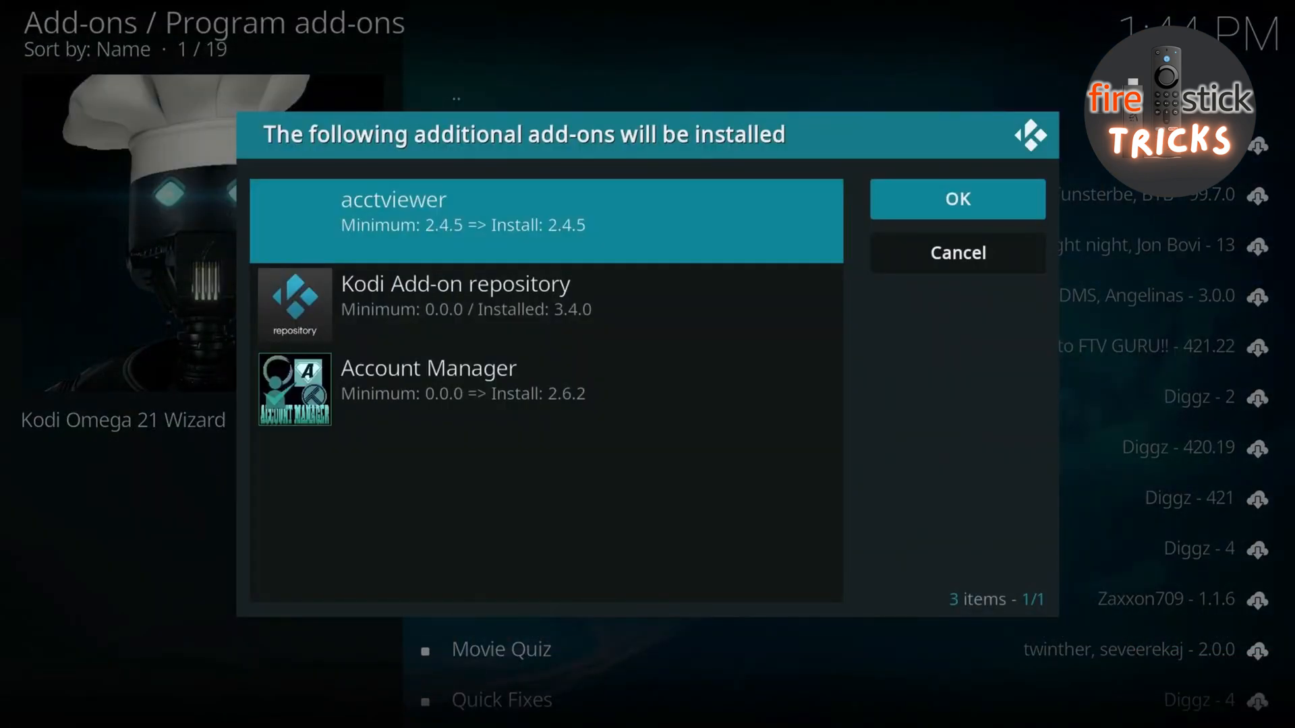
left_click(955, 198)
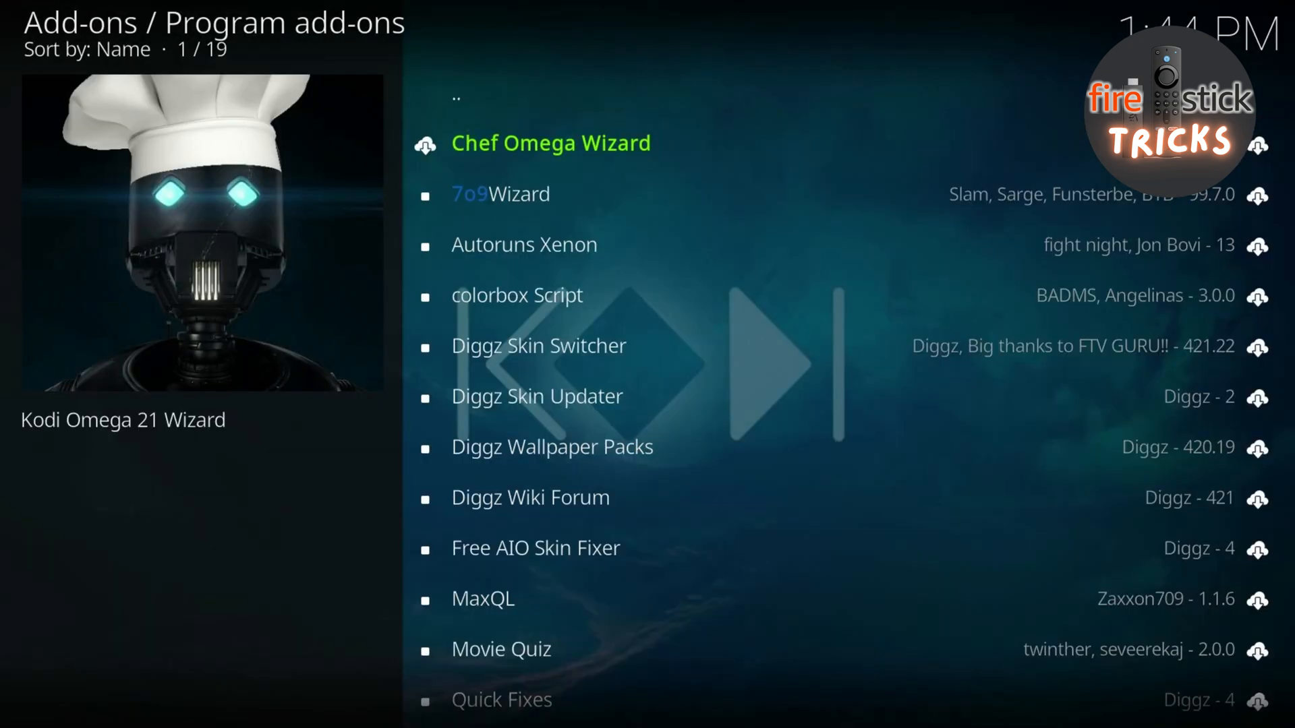
left_click(550, 143)
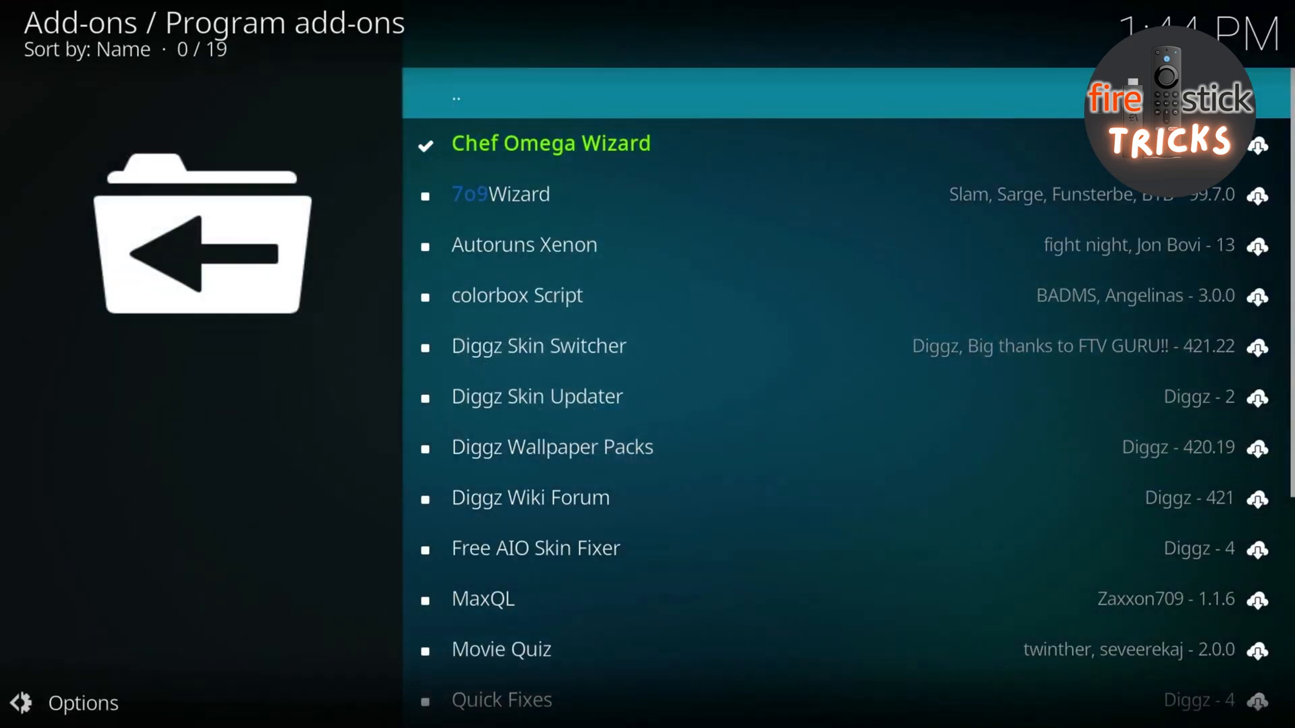
left_click(551, 143)
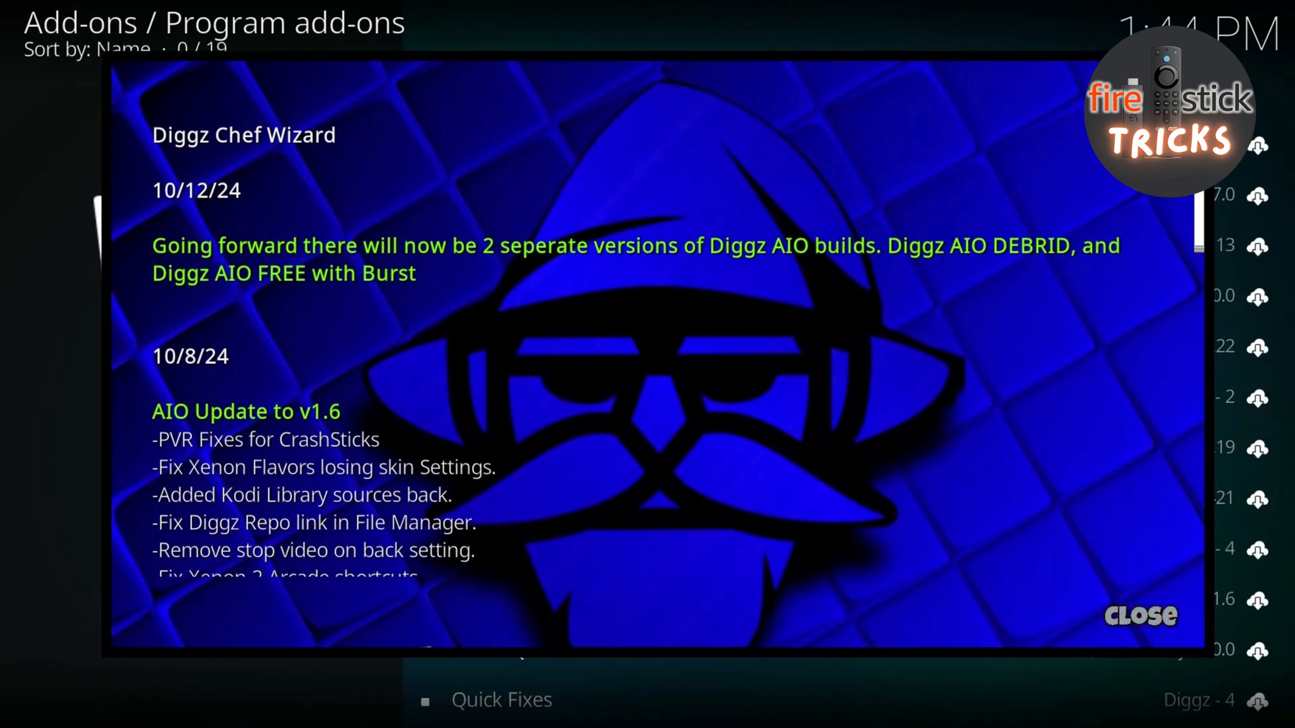
scroll("down", 3)
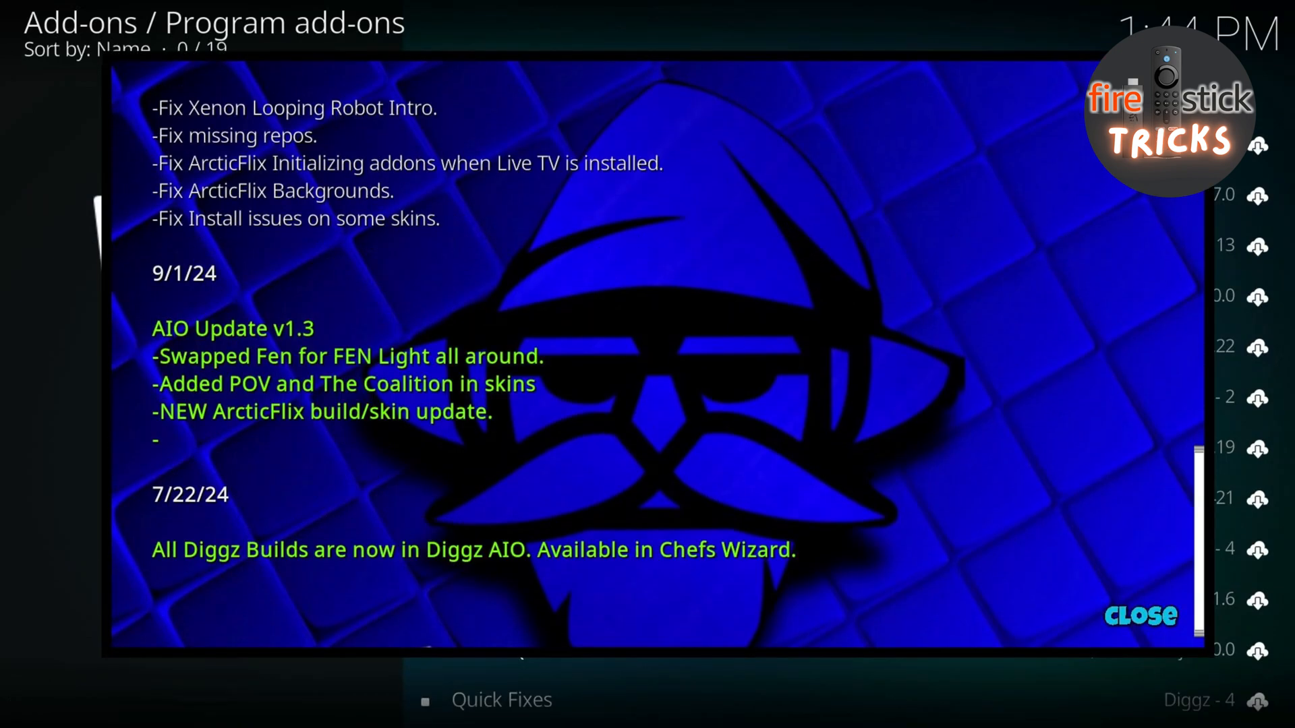
left_click(1138, 615)
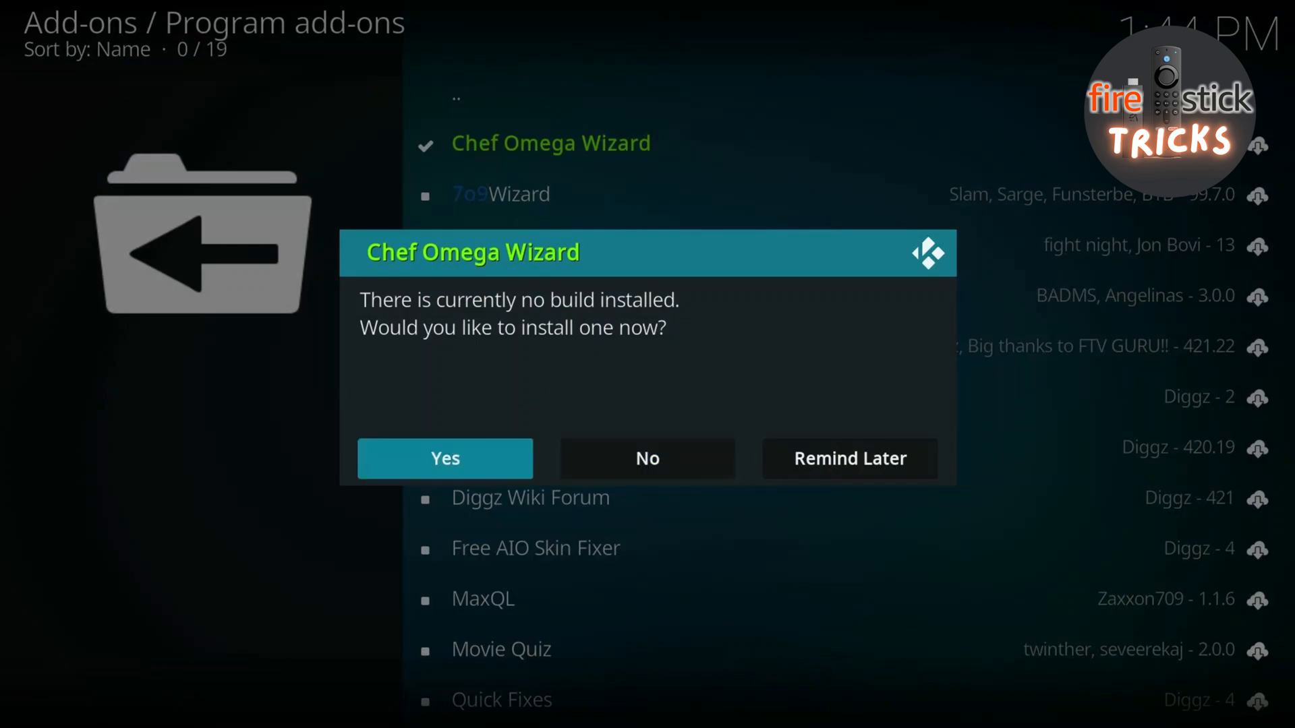
Step: Accept installing a build and select Diggz AIO FREE Plus Burst Version 1.1 in the Build Menu
left_click(444, 458)
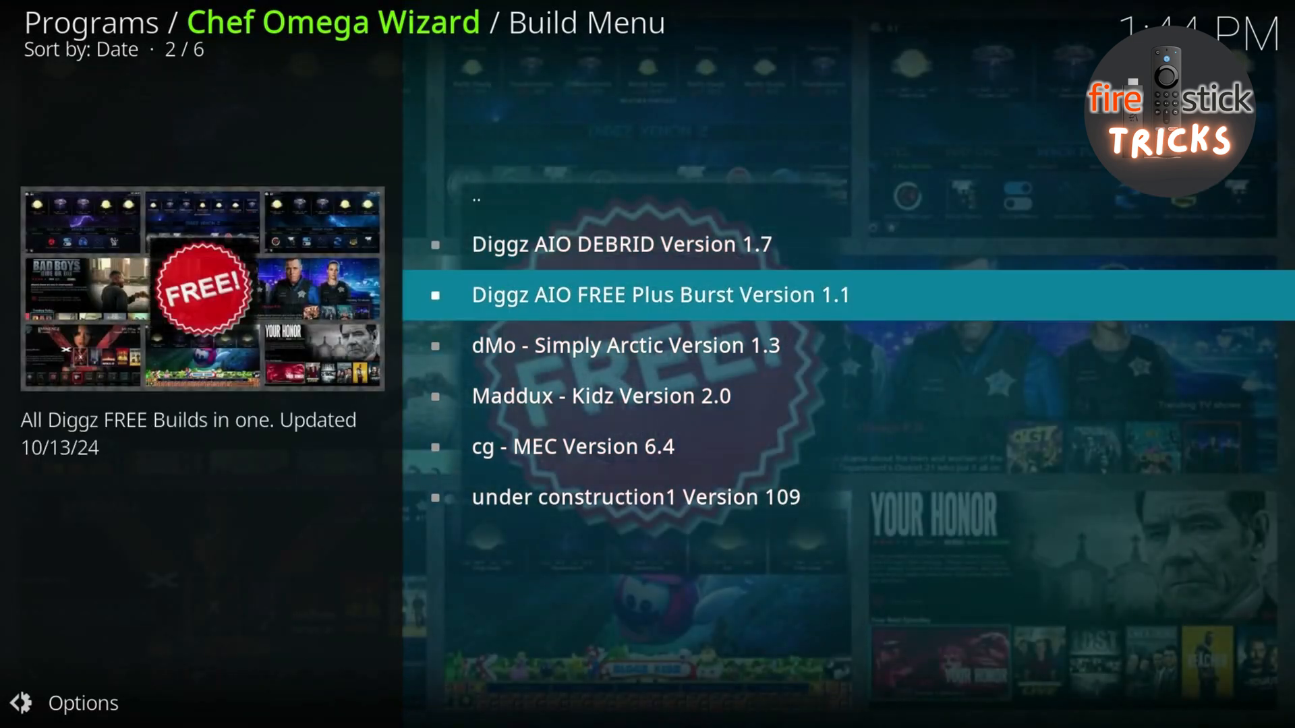
left_click(660, 296)
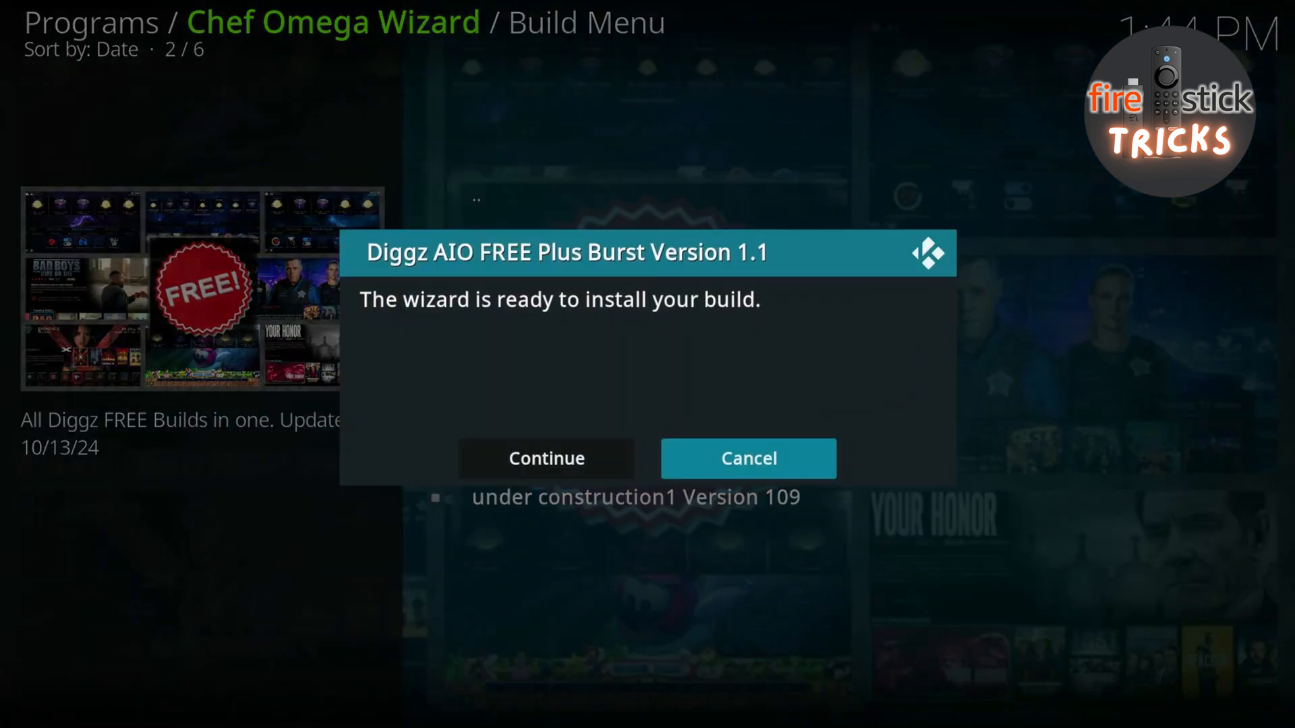
left_click(546, 458)
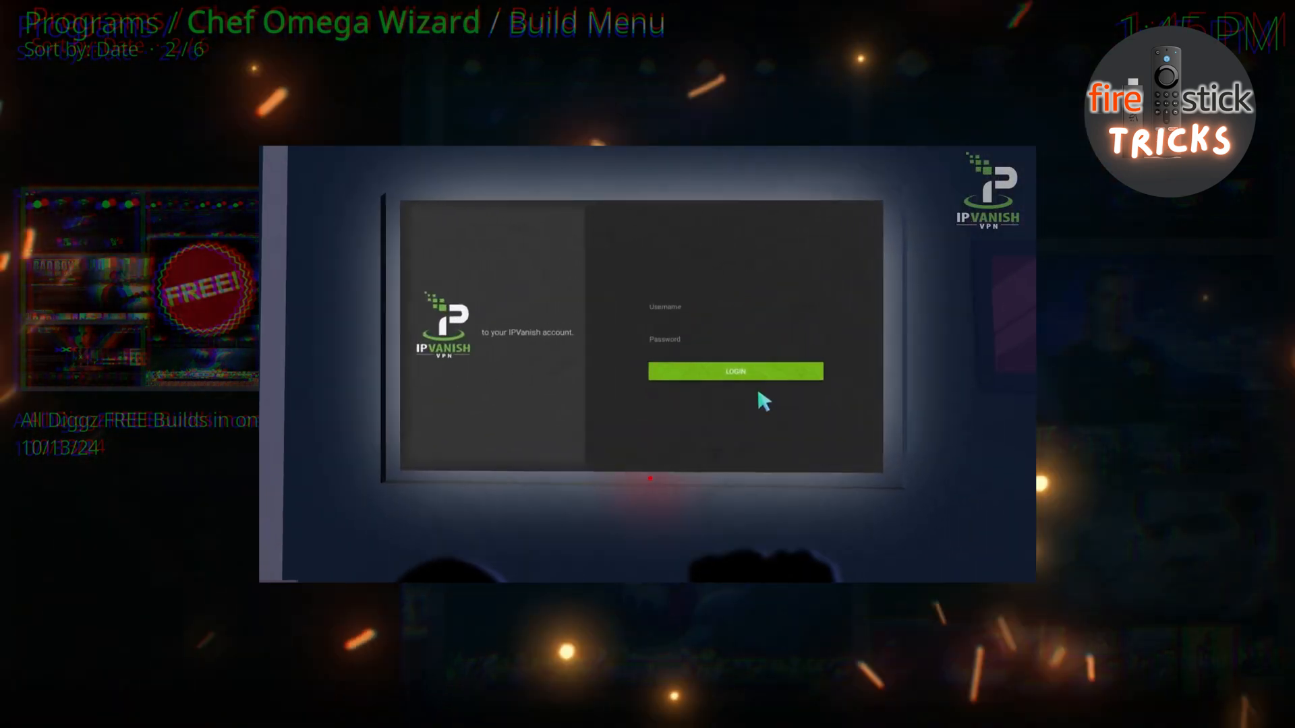
Step: Continue the build download and extraction until 'Install Complete' appears
left_click(734, 371)
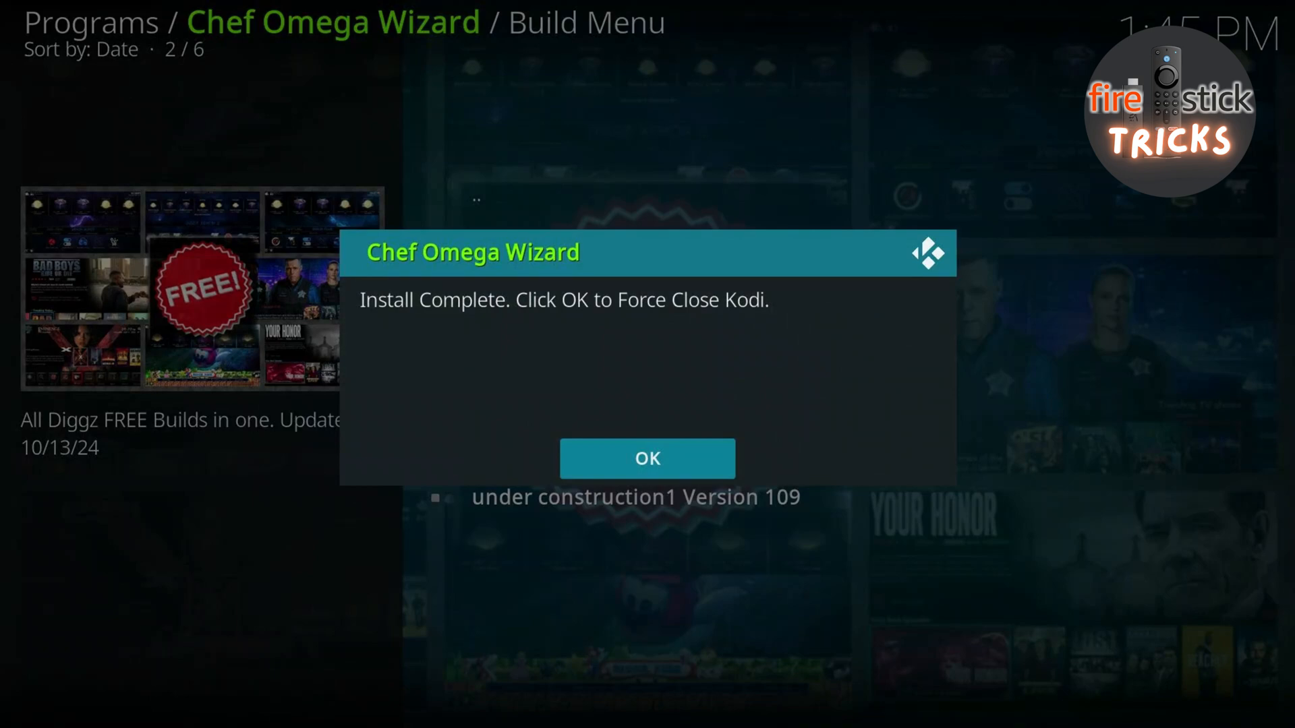
Step: Force close Kodi and relaunch it from the Fire TV home row
left_click(646, 459)
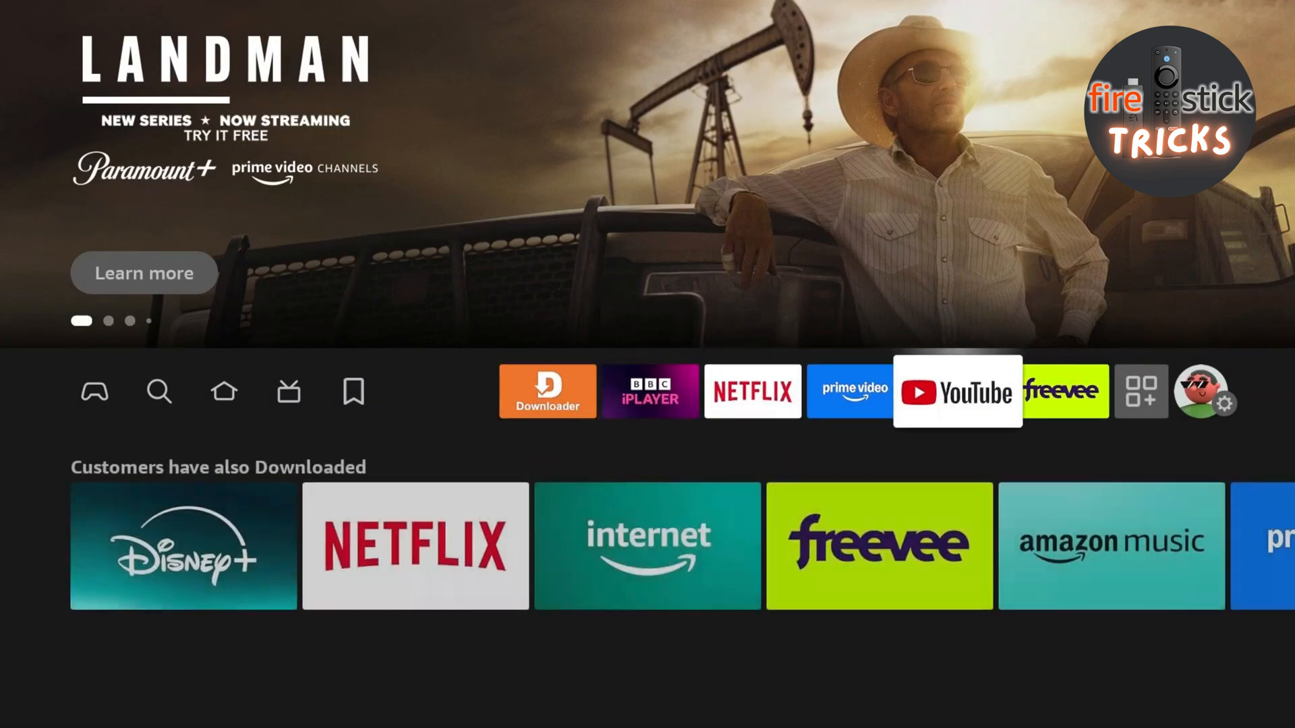
left_click(1141, 391)
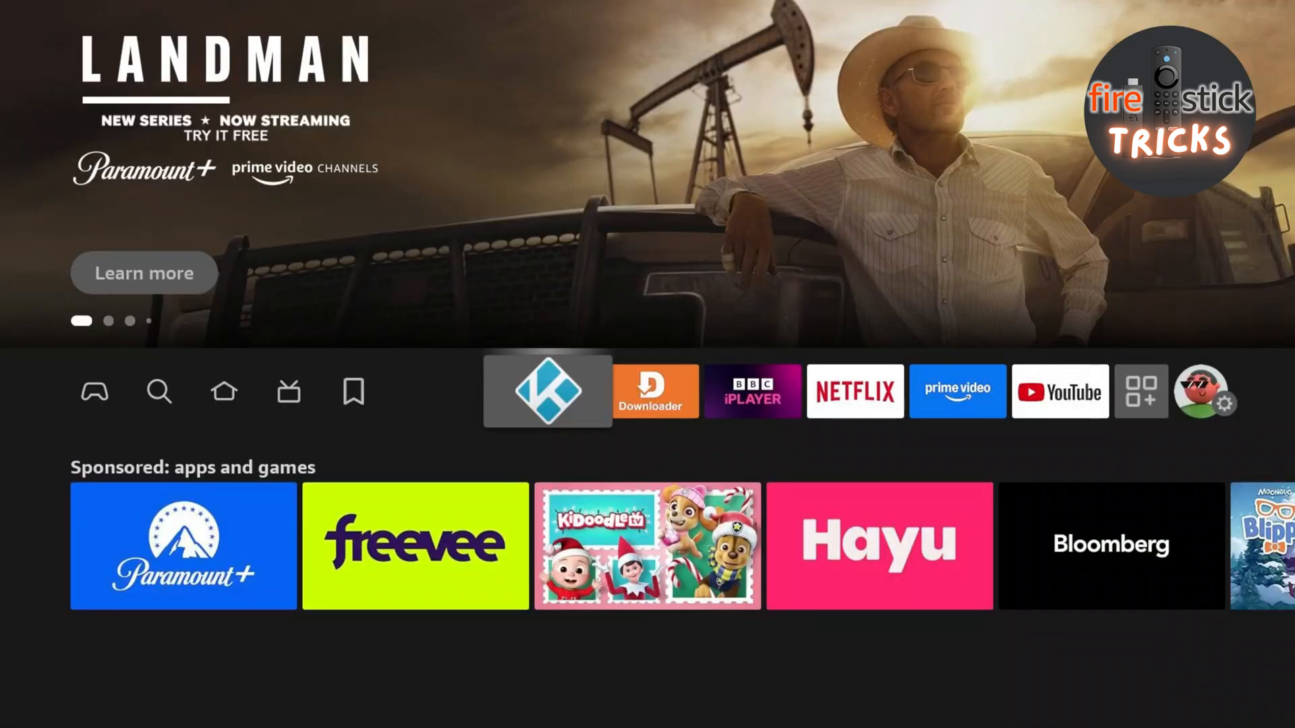
left_click(547, 391)
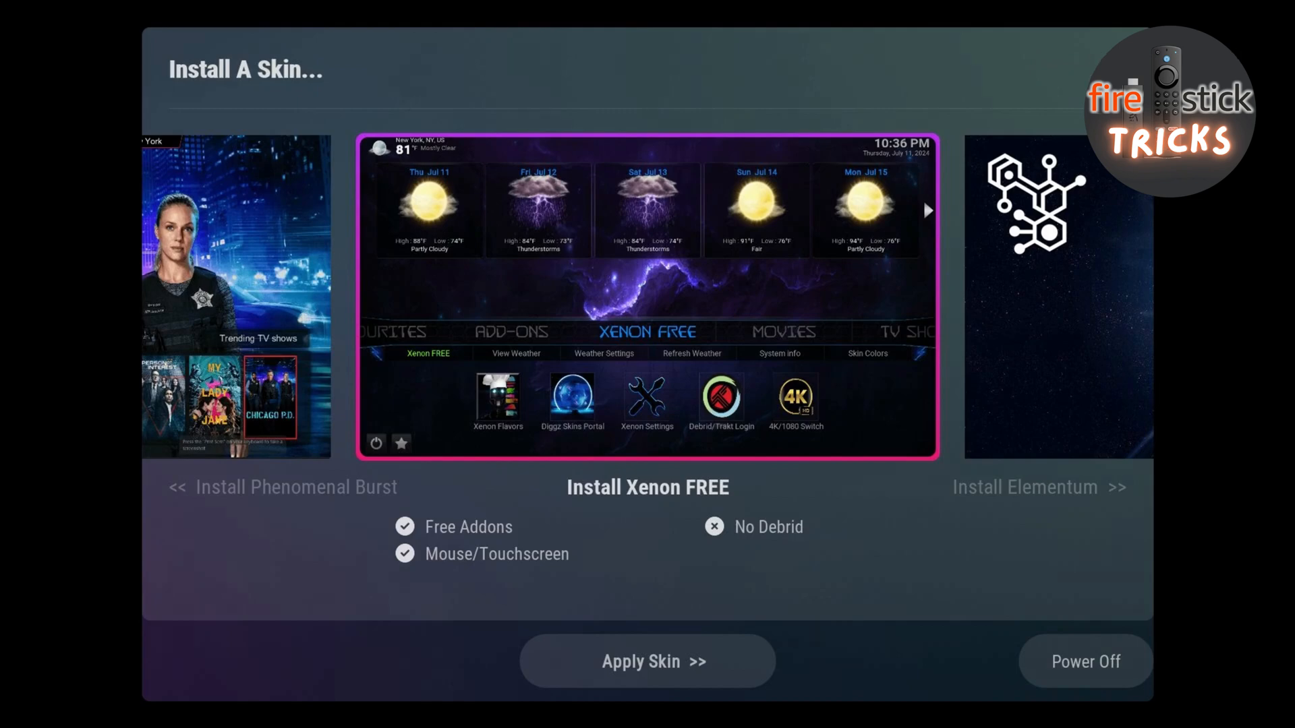
Step: Install and apply the Xenon FREE skin, declining the Free99 add-on download
left_click(647, 661)
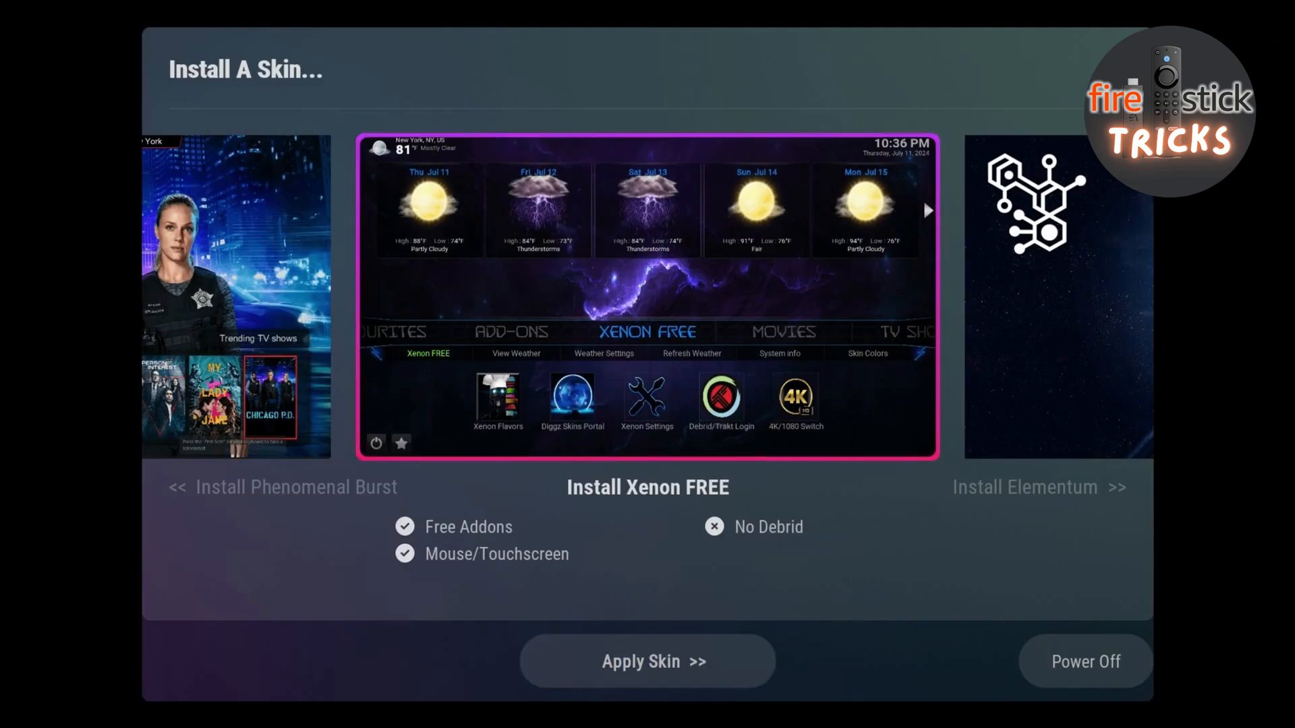
left_click(646, 661)
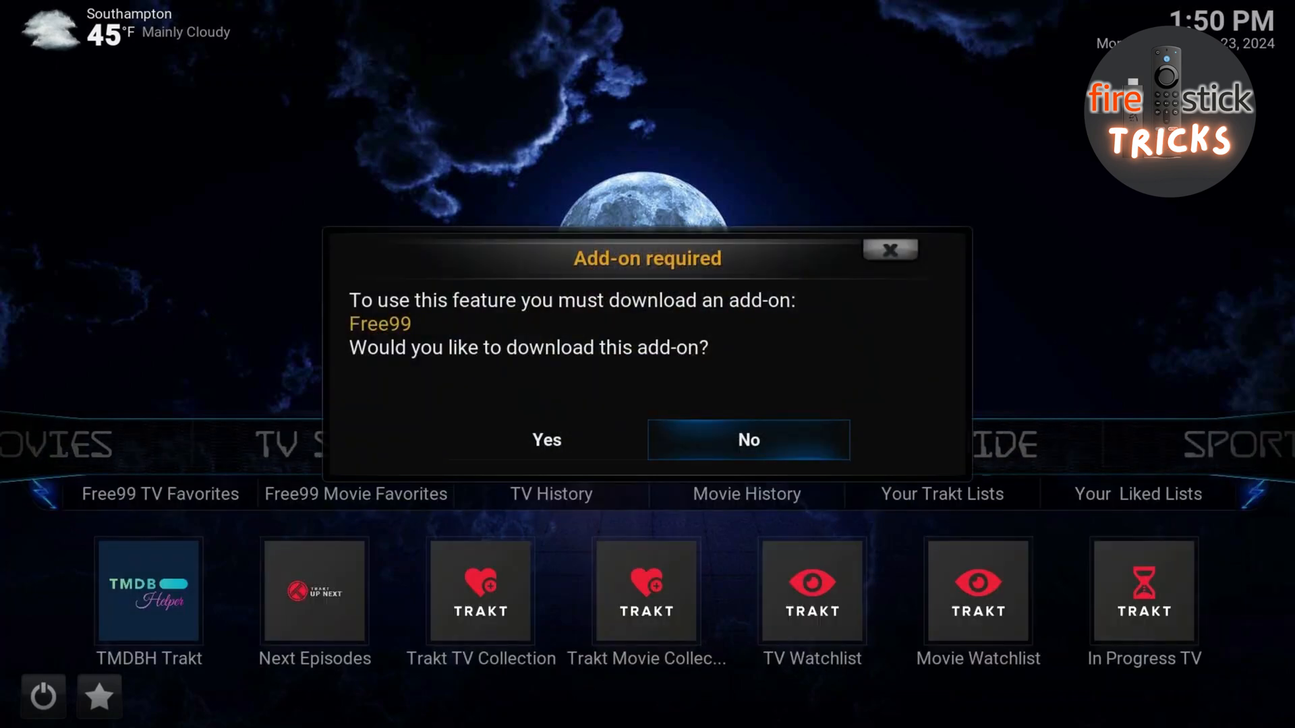
left_click(748, 440)
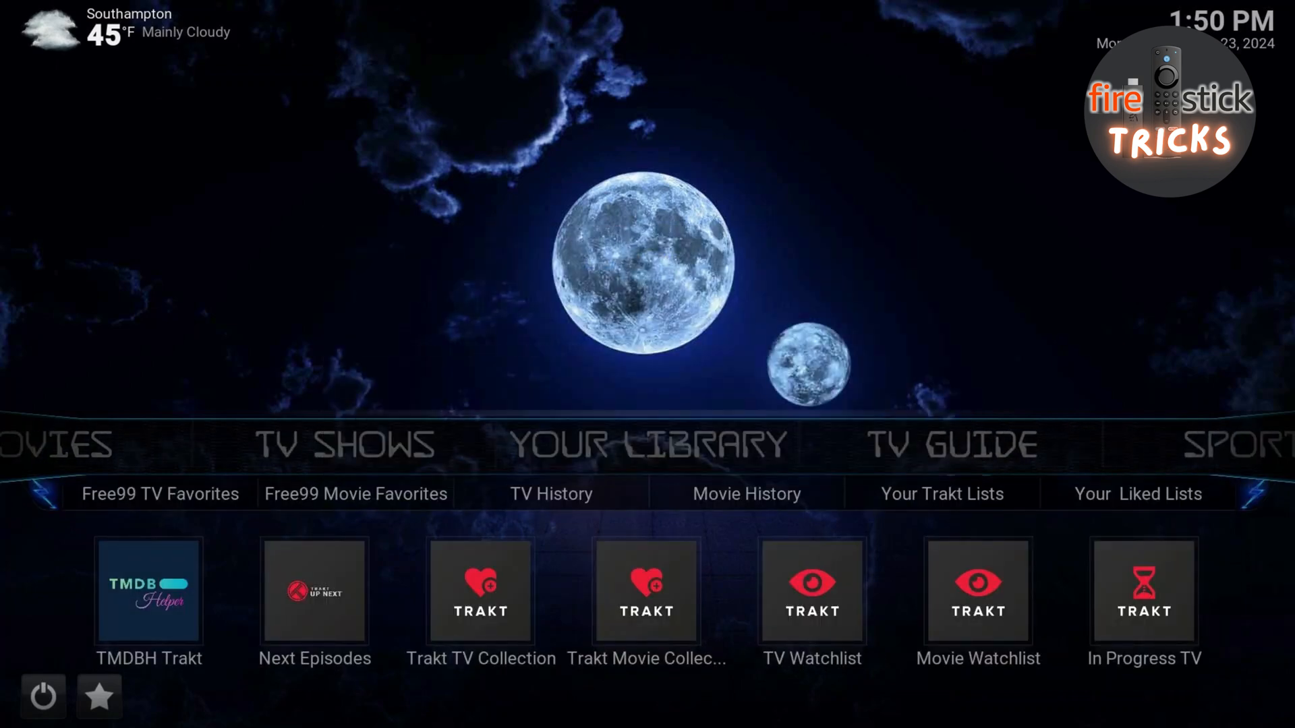